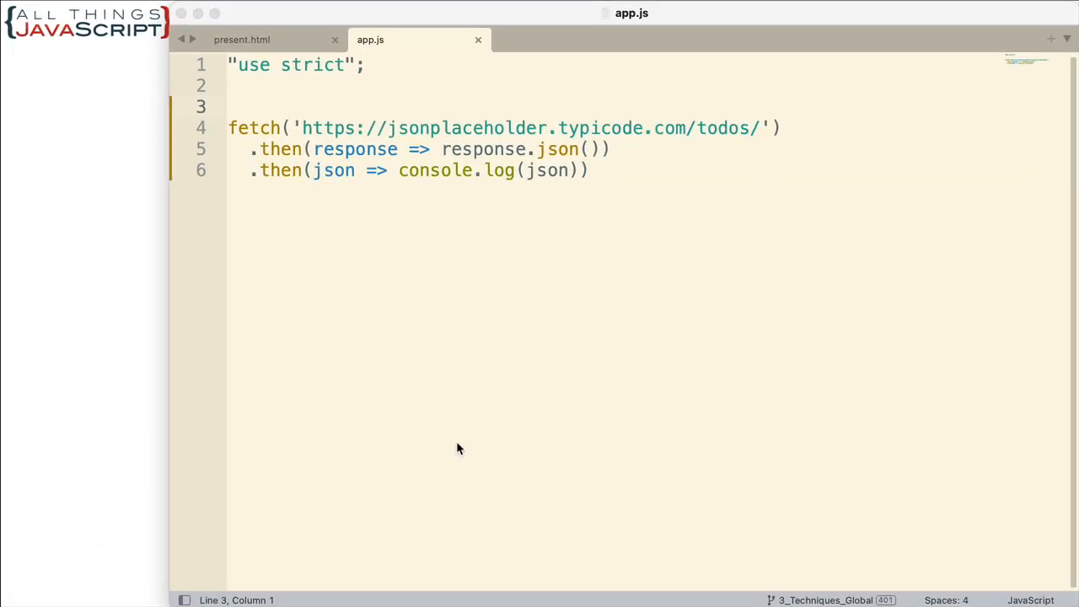
mouse_move(449, 144)
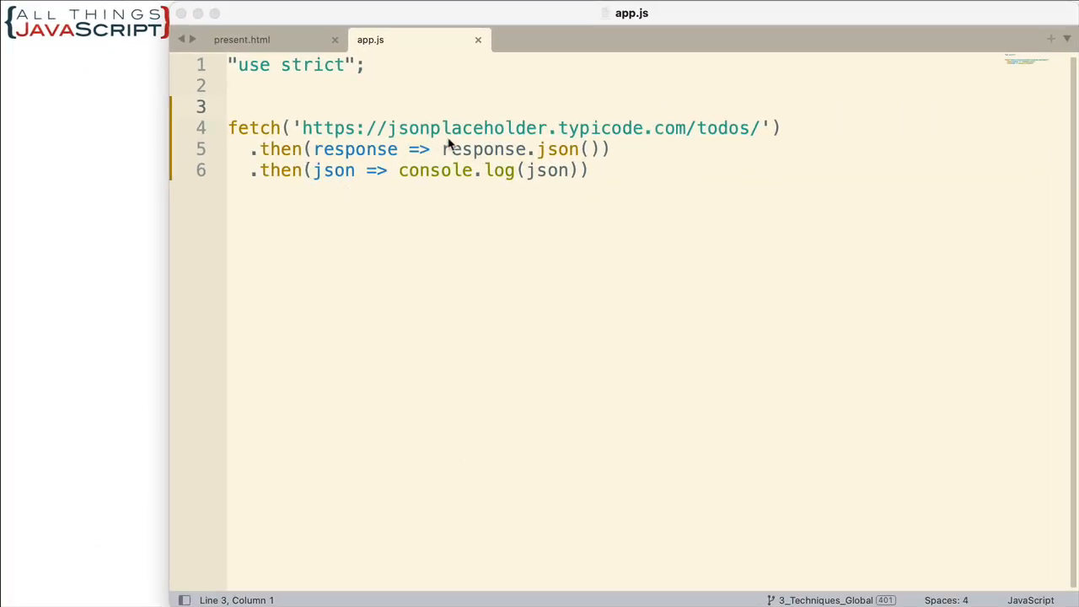
mouse_move(504, 128)
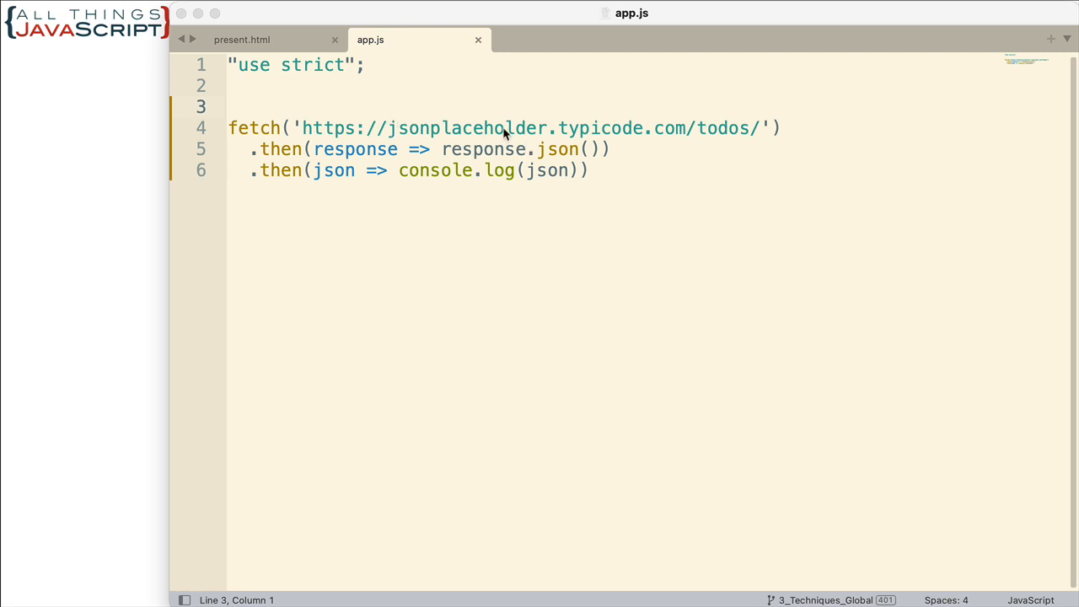
mouse_move(721, 141)
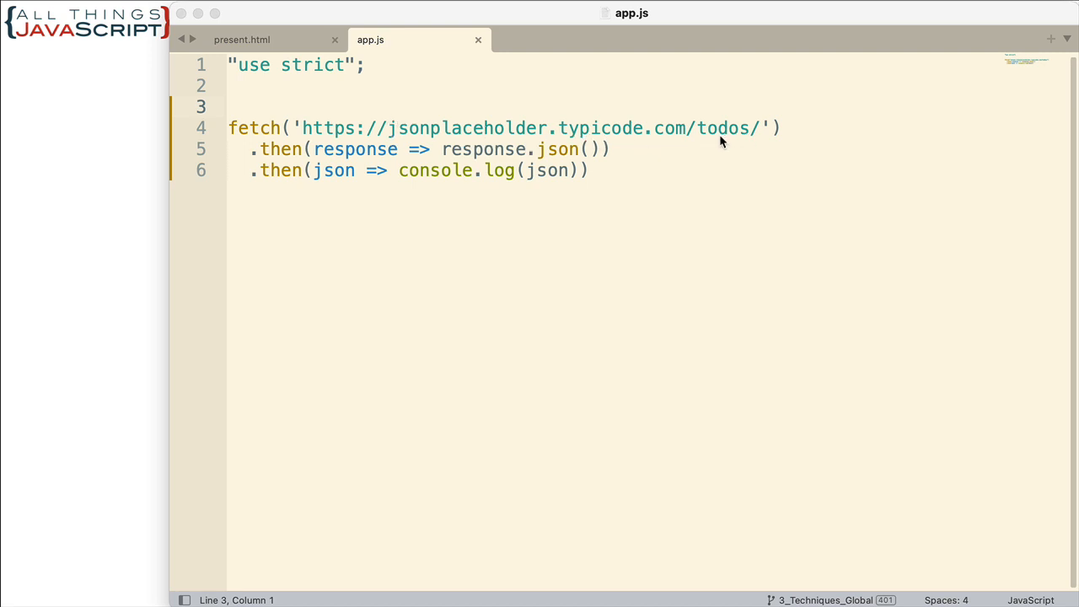
mouse_move(760, 182)
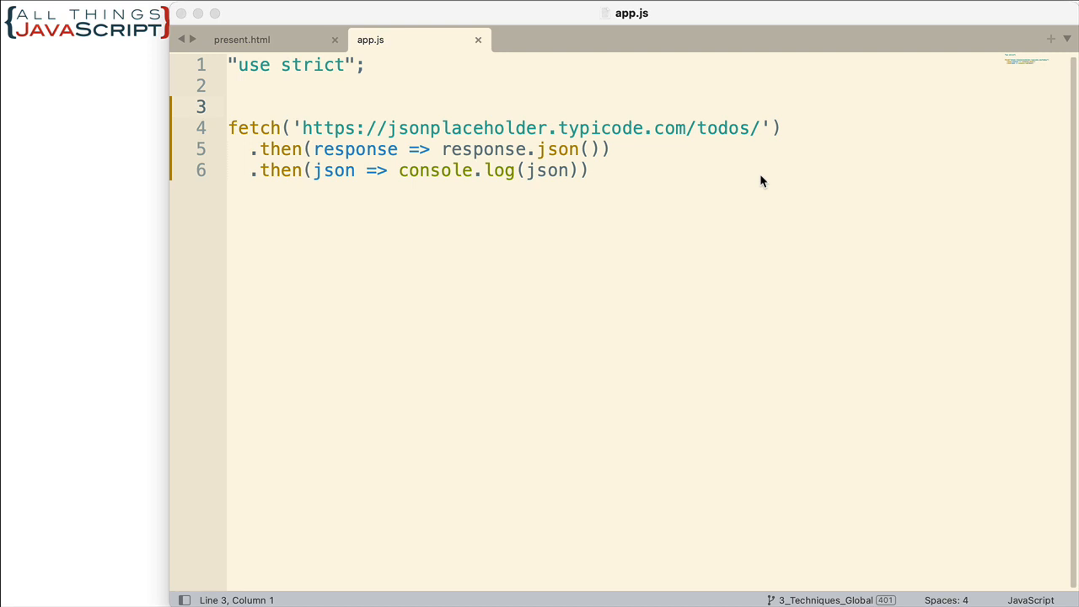
mouse_move(719, 137)
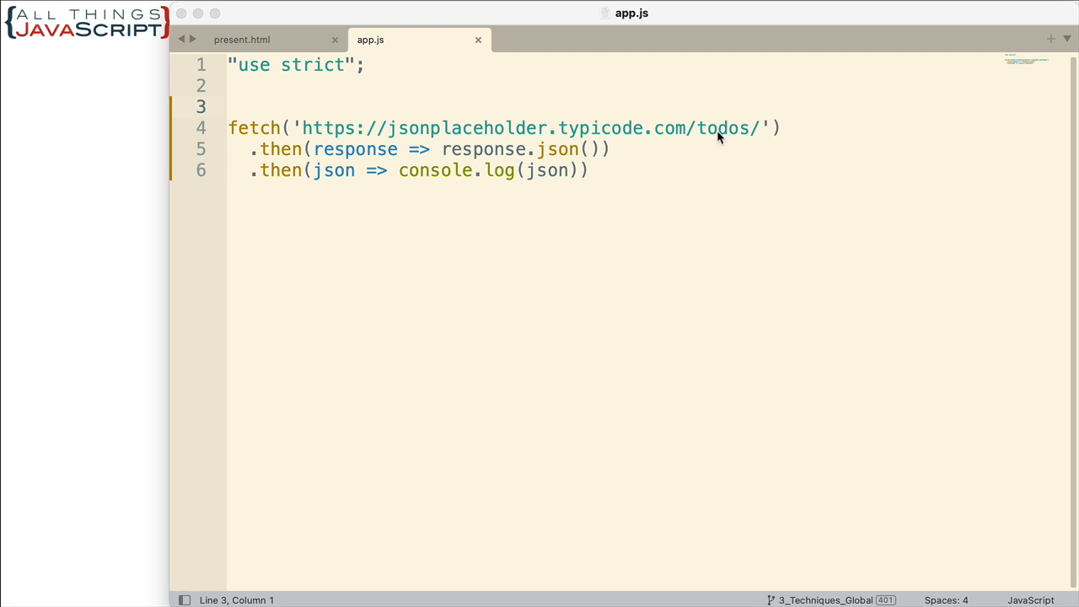
mouse_move(379, 185)
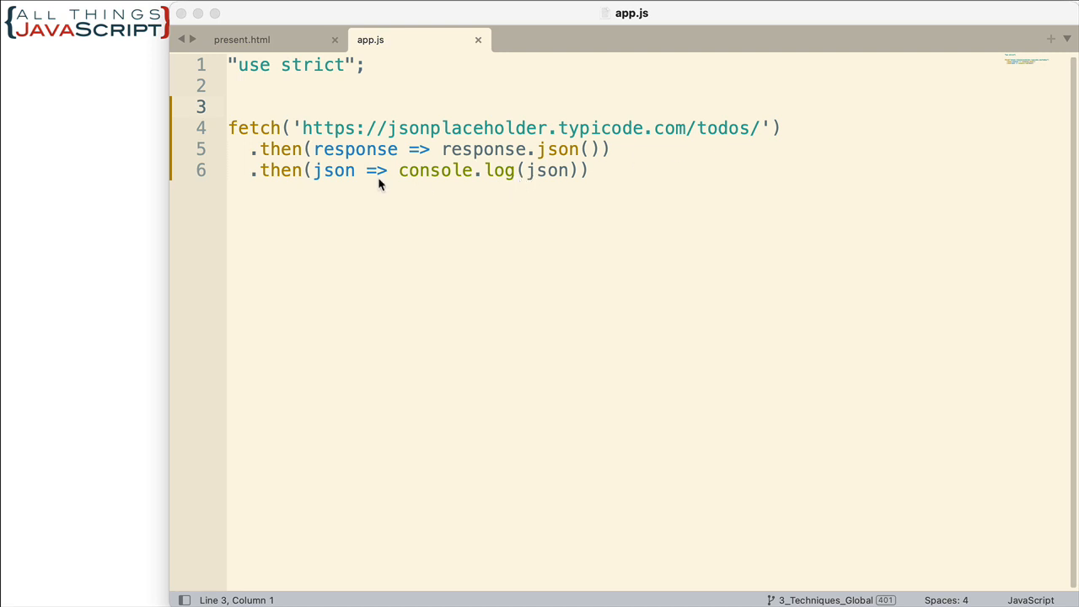
mouse_move(455, 177)
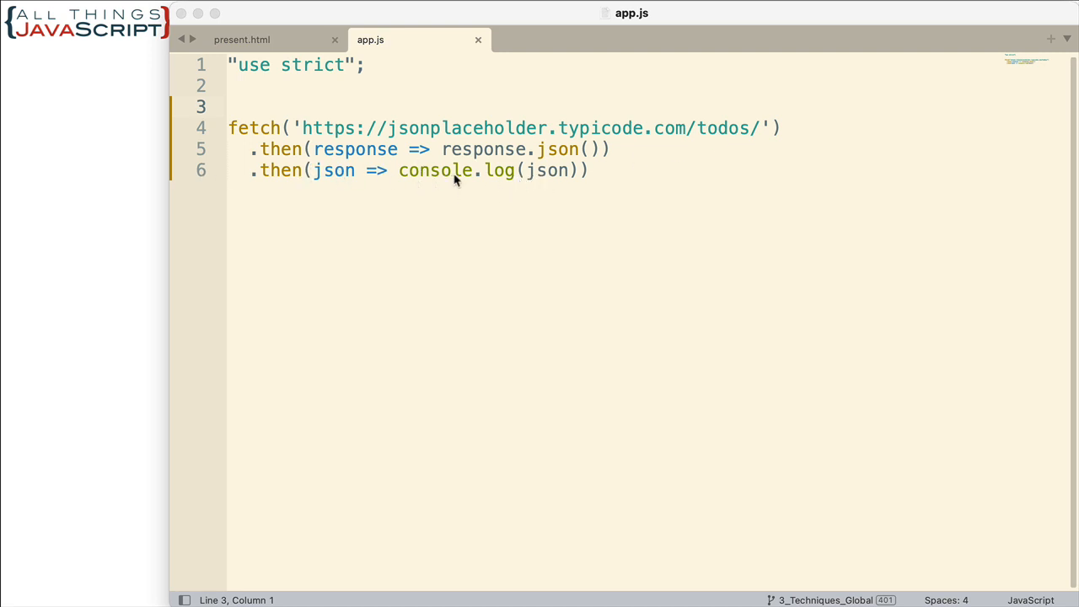
mouse_move(475, 197)
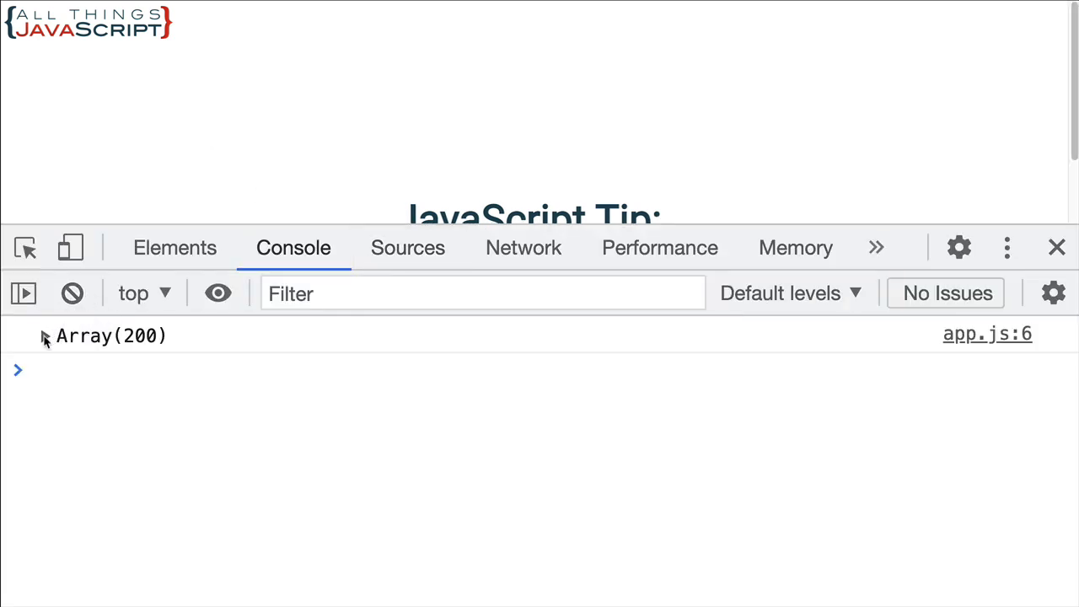
- Expand the logged Array(200) in the console to reveal the todo objects
left_click(44, 336)
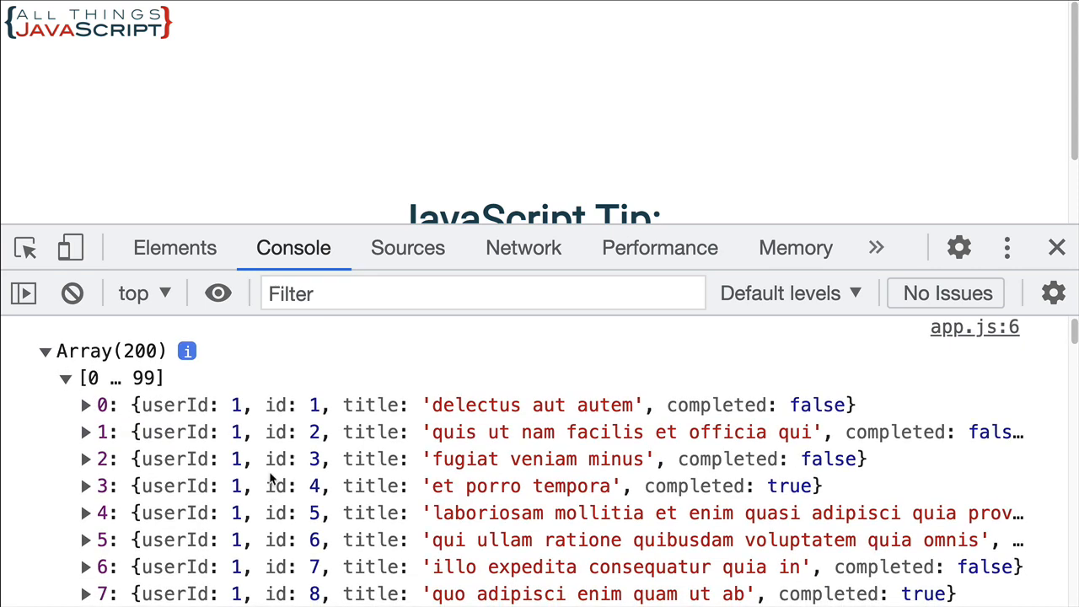
mouse_move(292, 417)
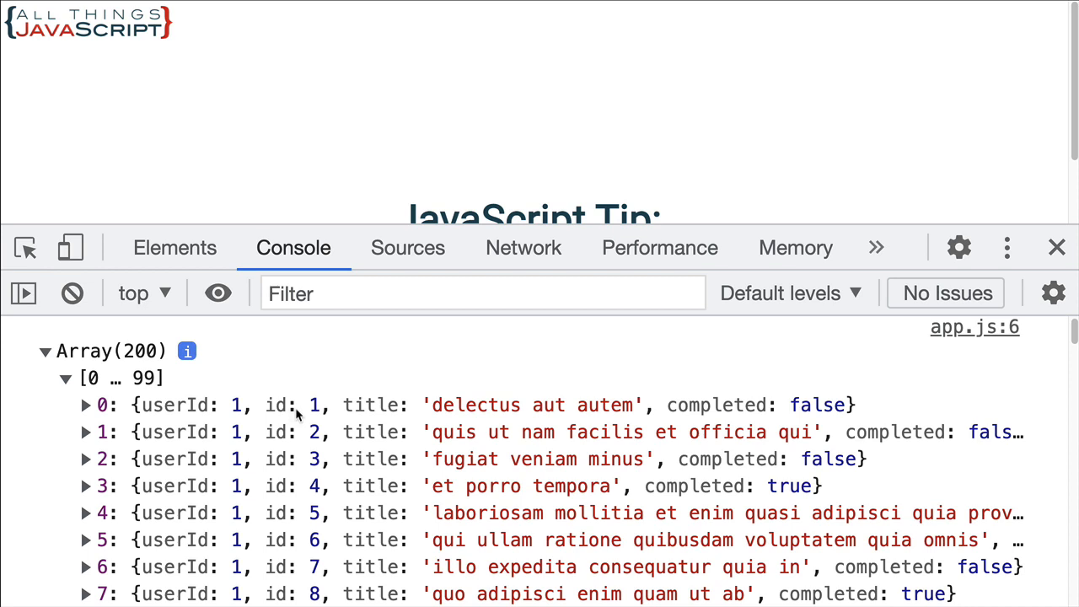
mouse_move(392, 407)
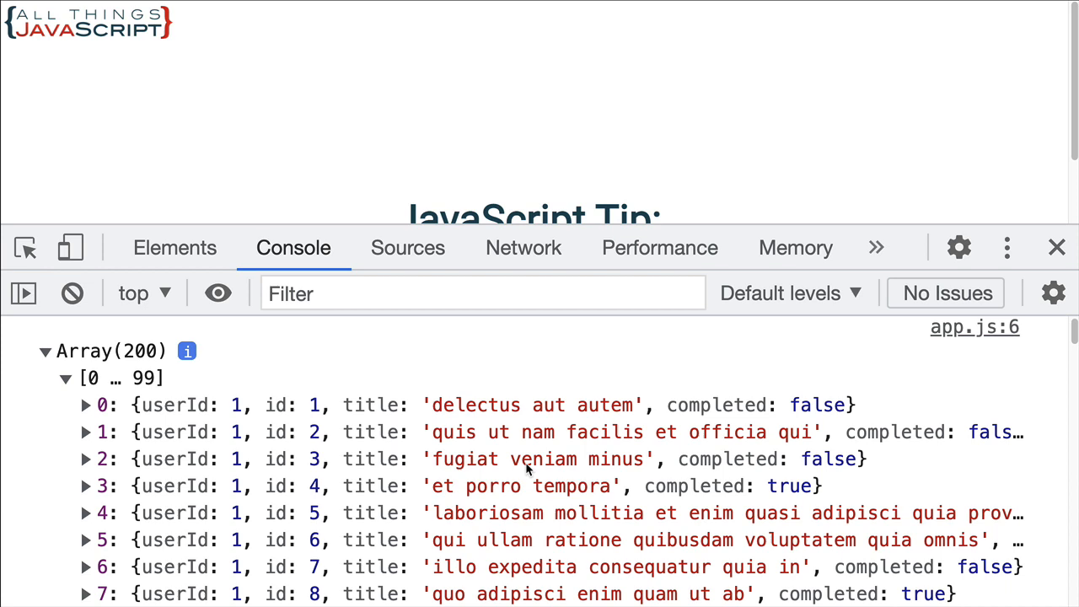
mouse_move(527, 468)
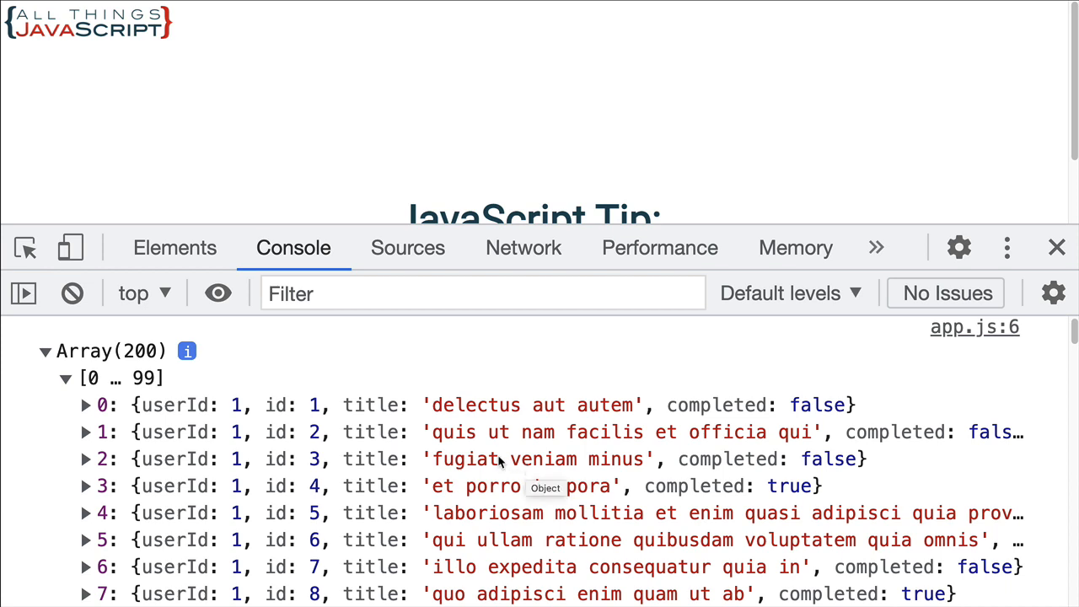
mouse_move(459, 397)
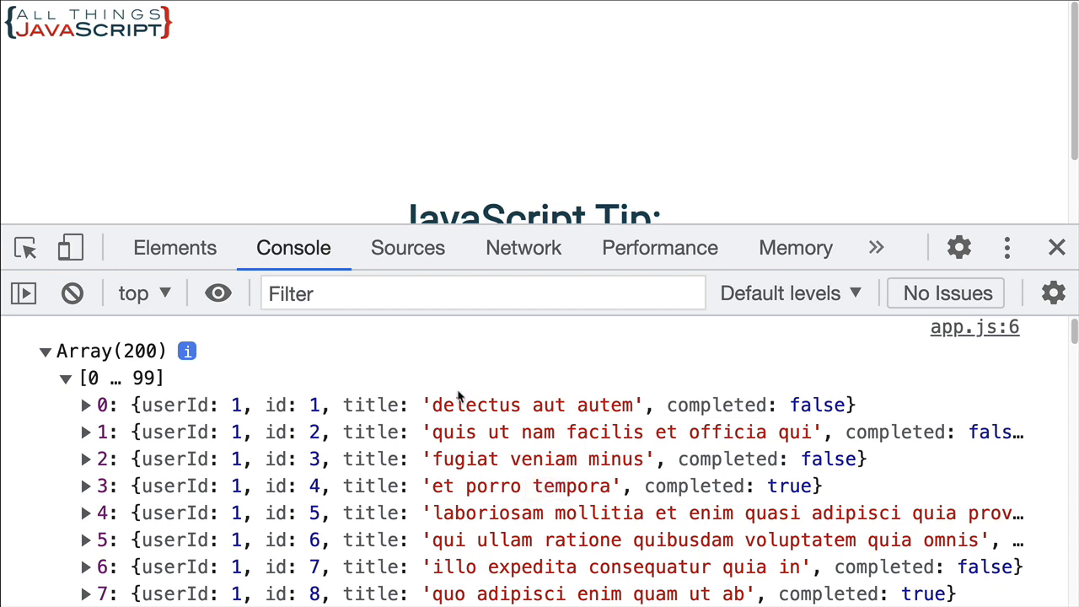
mouse_move(1064, 241)
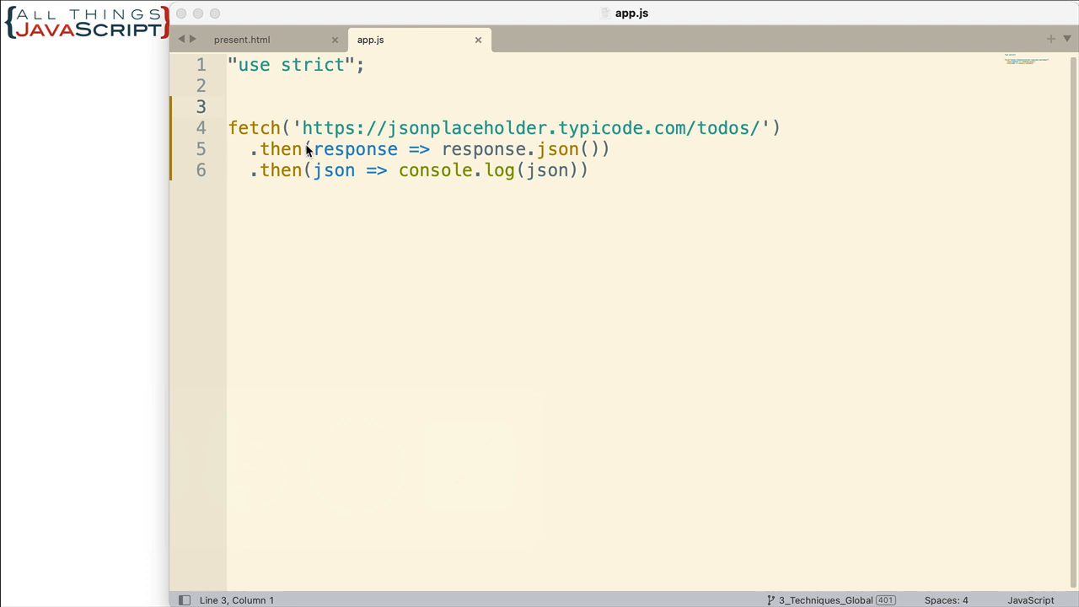
mouse_move(316, 149)
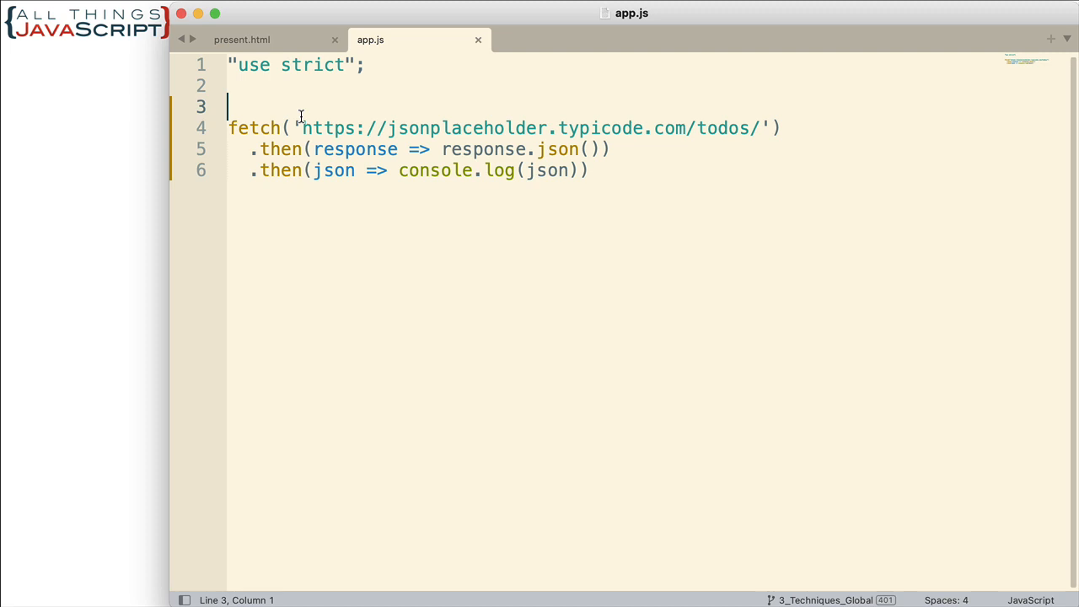
- Add 'let titles = [];' on line 3 and end line 6 with a semicolon
type("let tit")
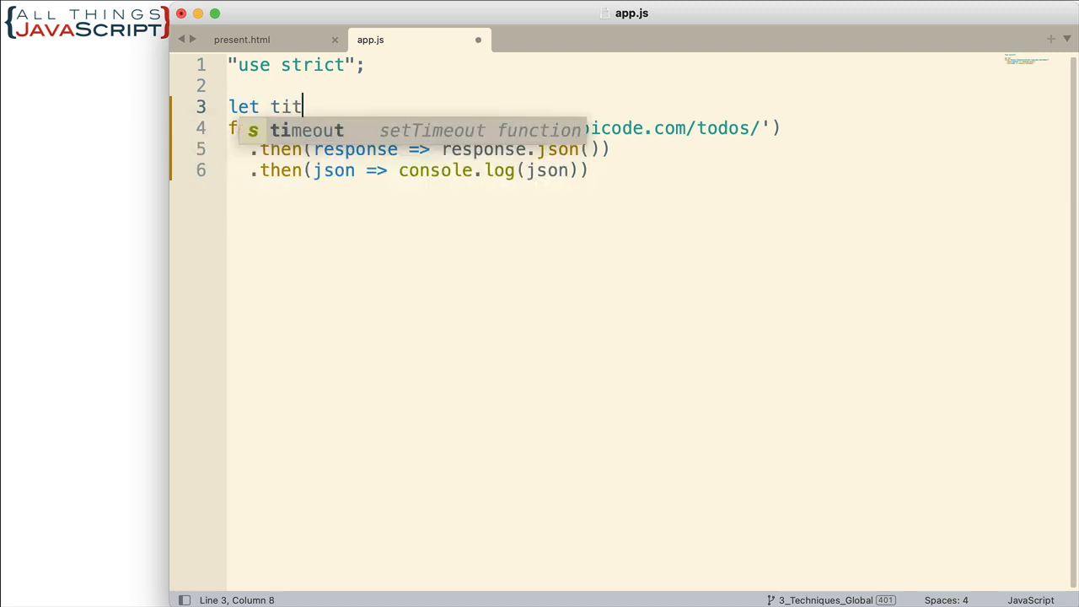
type("les")
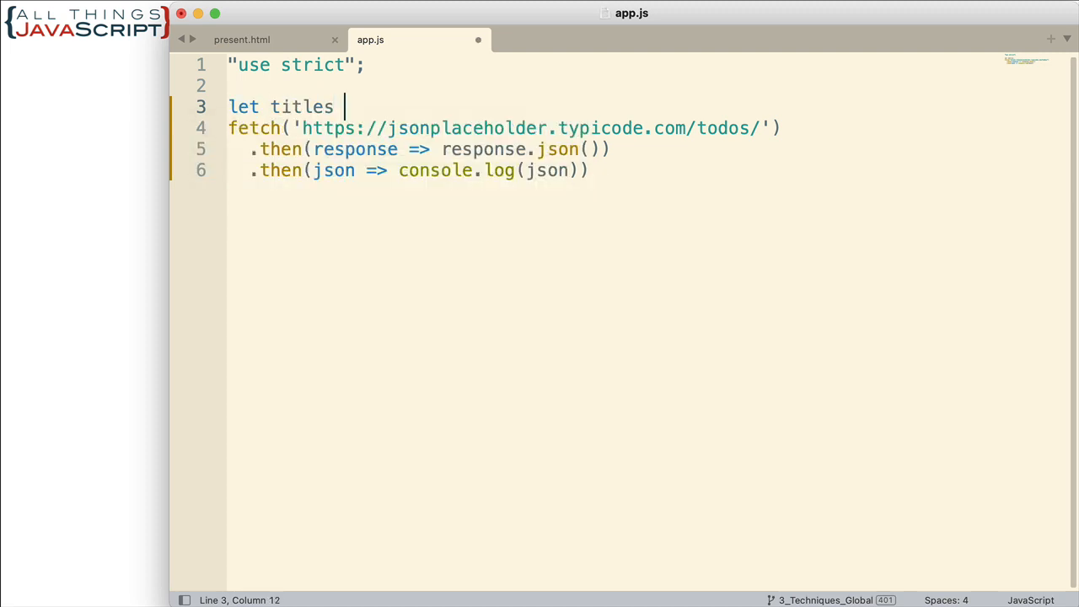
type("=")
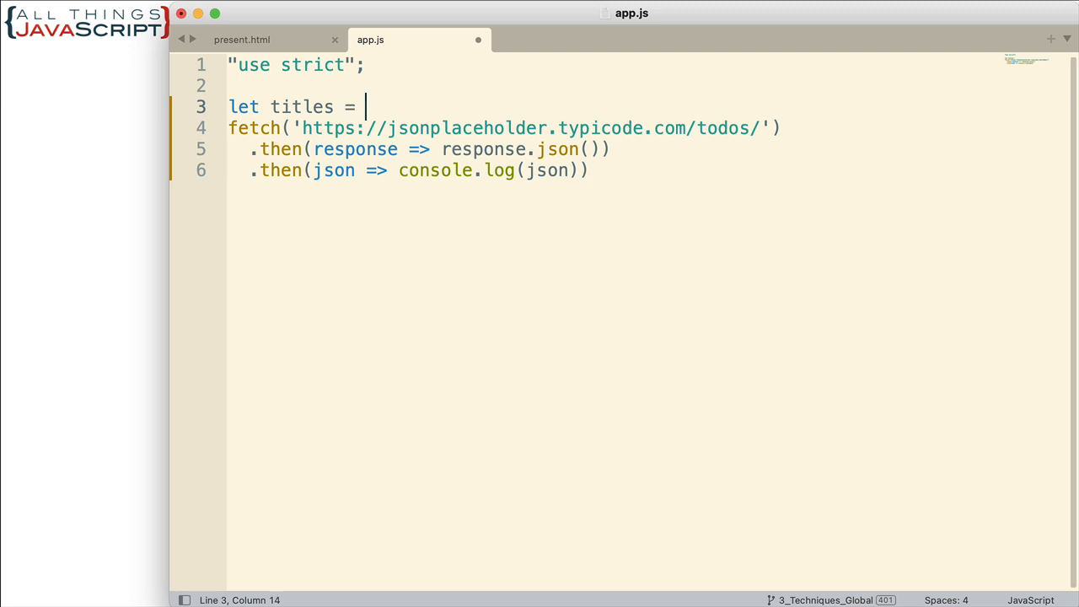
type("[];")
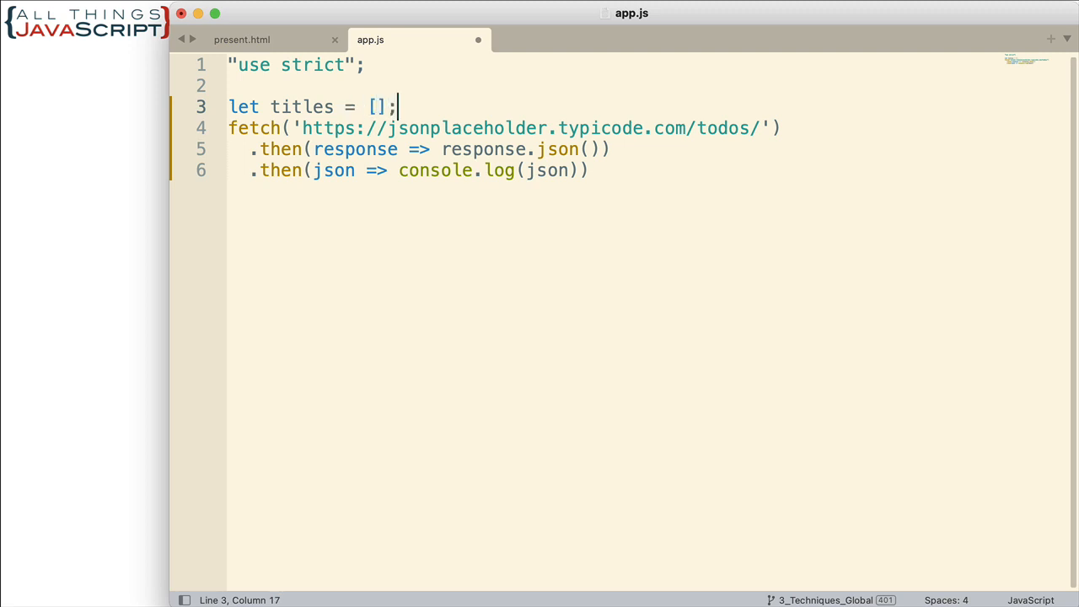
mouse_move(585, 158)
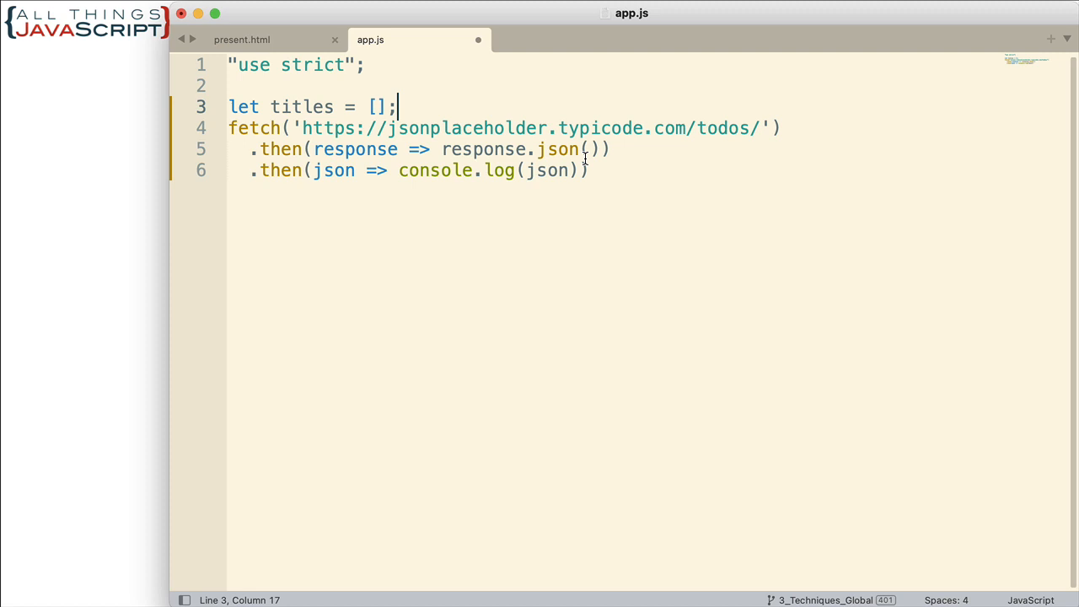
type(";")
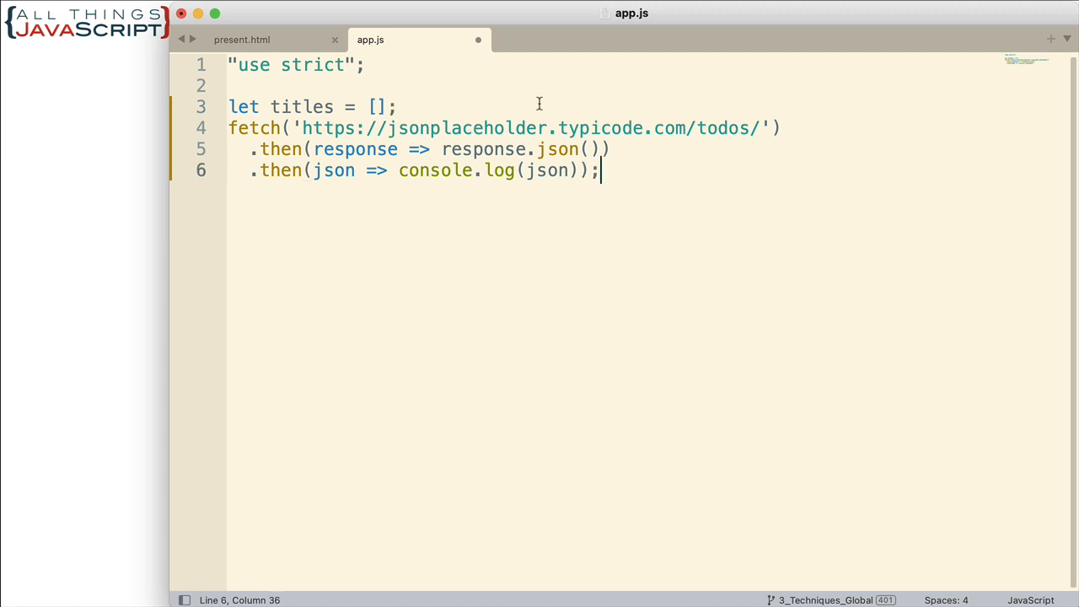
mouse_move(462, 236)
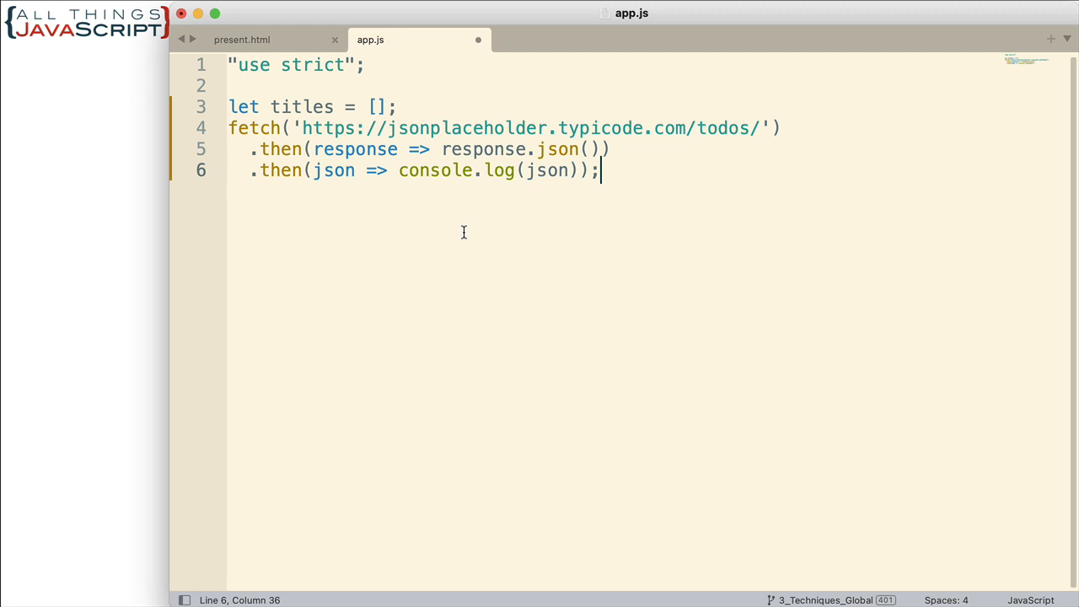
mouse_move(424, 170)
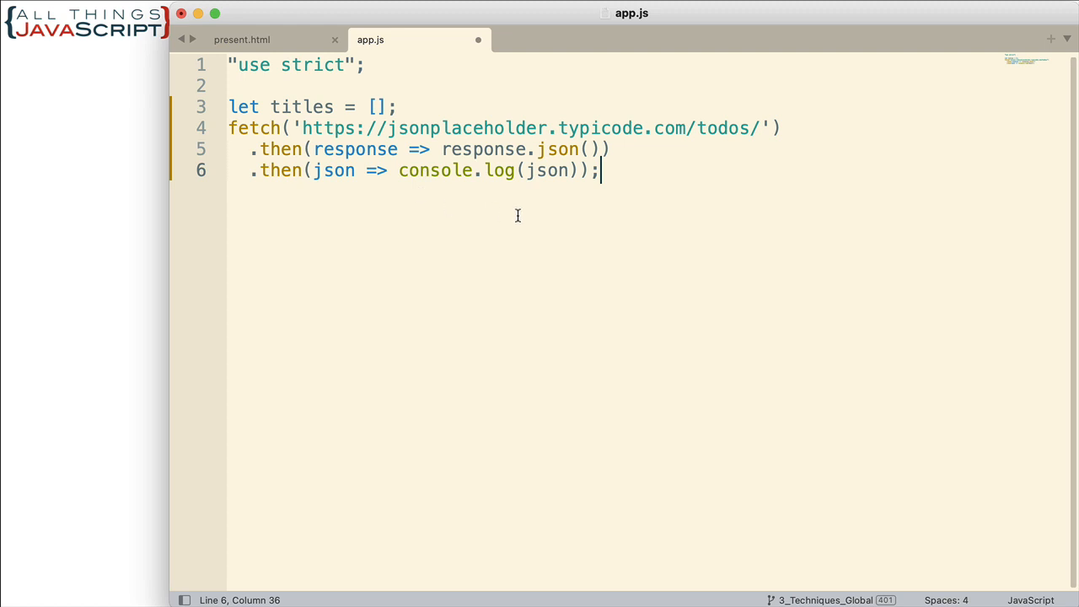
mouse_move(304, 154)
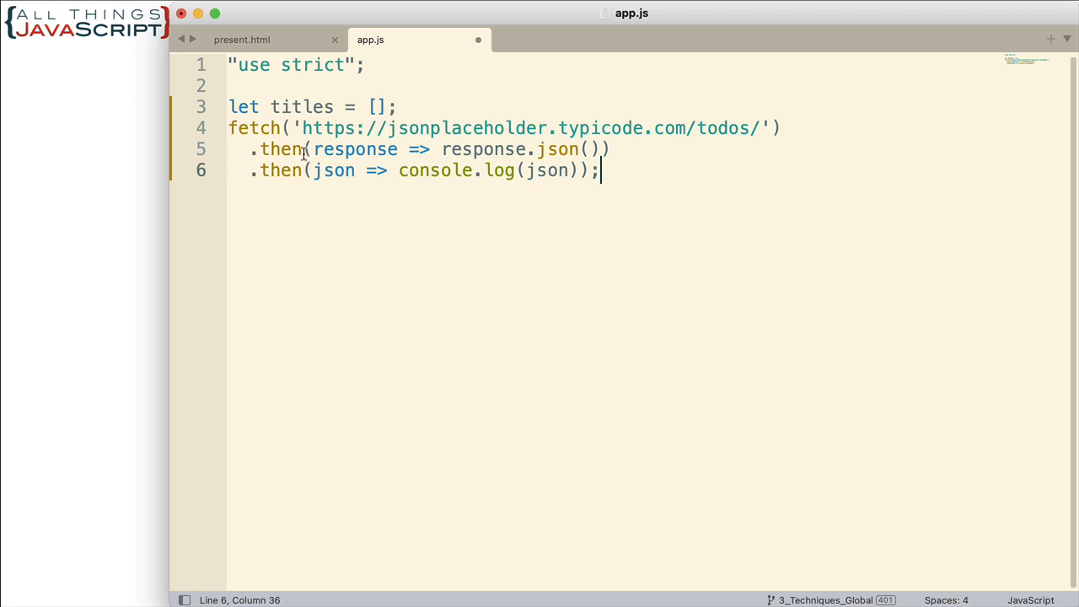
left_click_drag(314, 170, 590, 170)
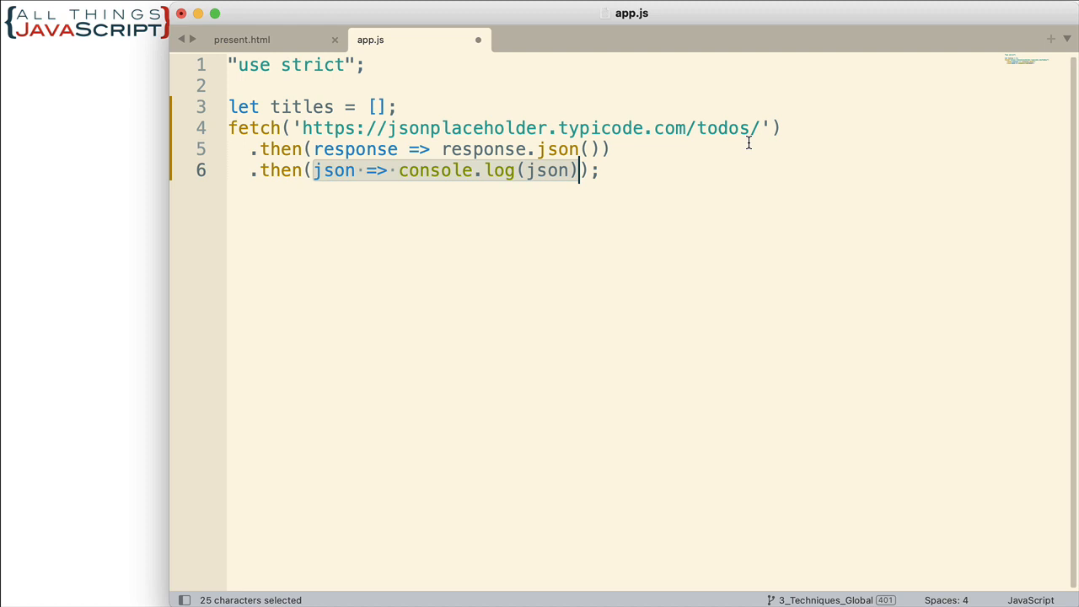
mouse_move(307, 162)
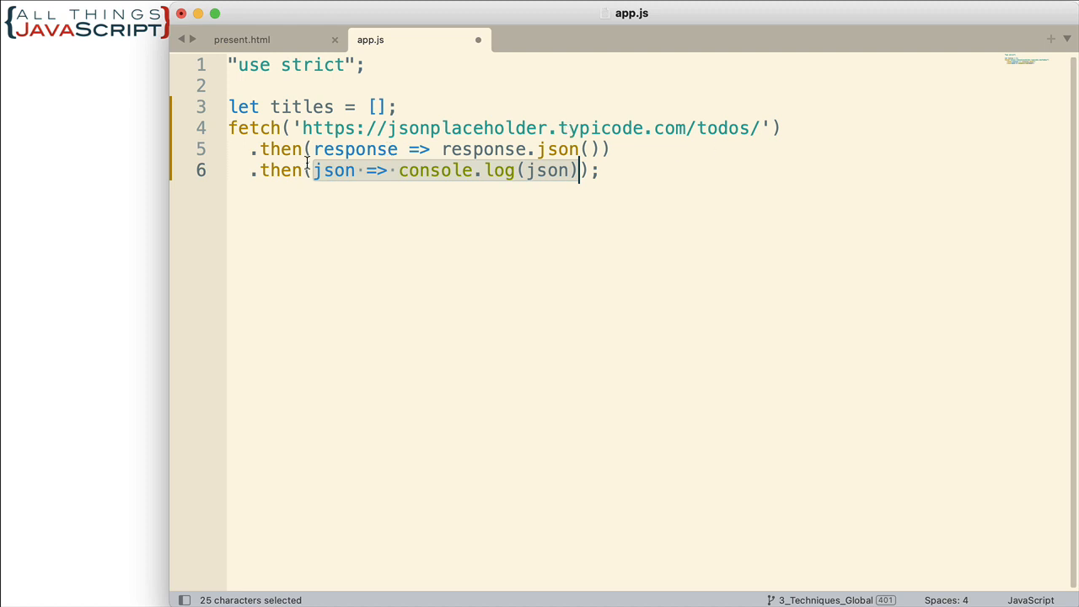
mouse_move(464, 149)
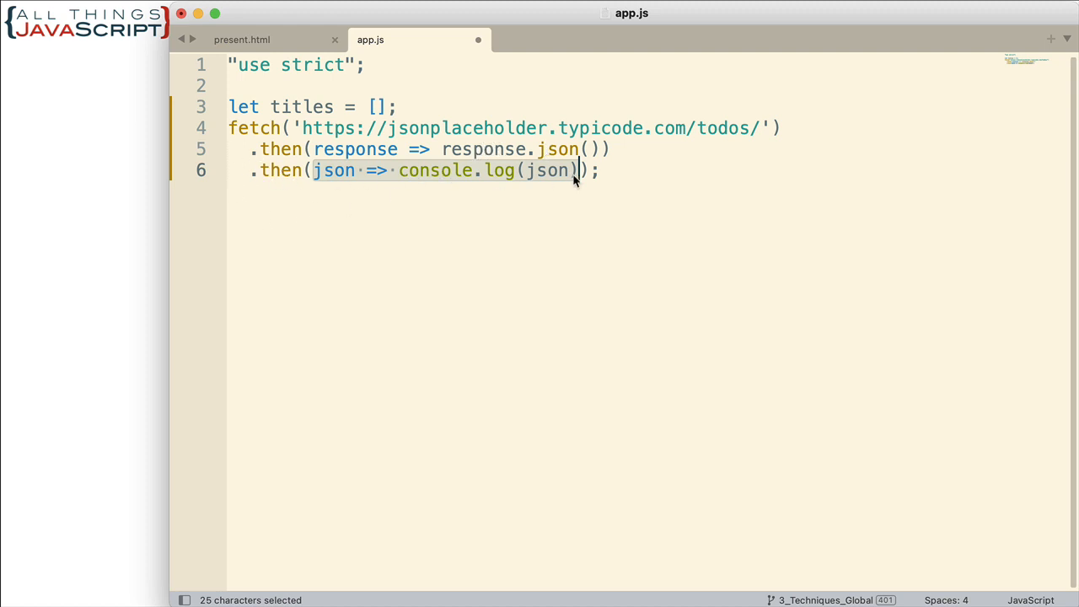
mouse_move(404, 184)
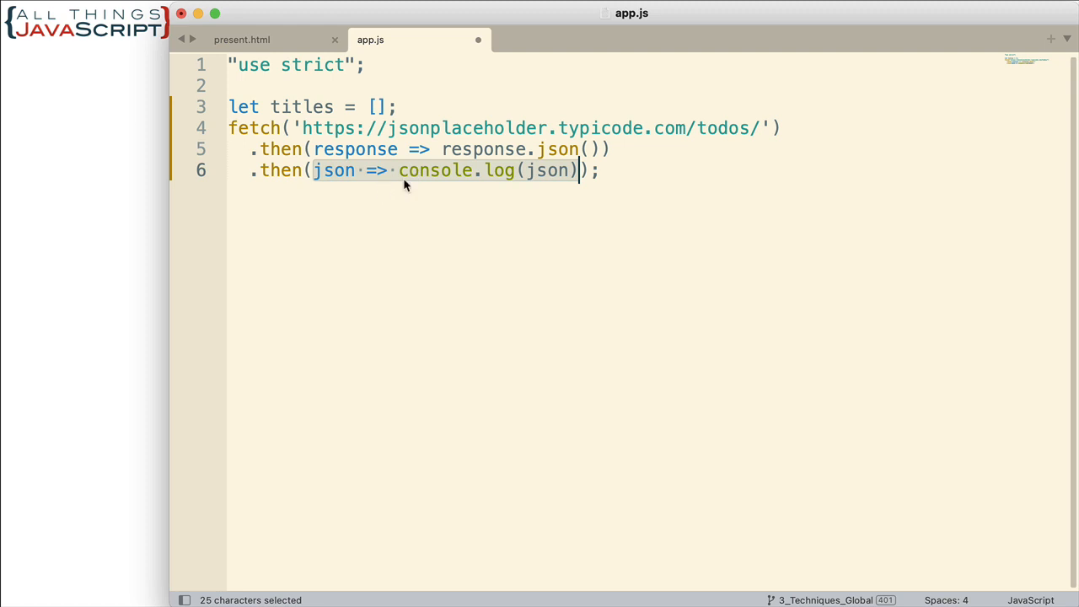
mouse_move(400, 177)
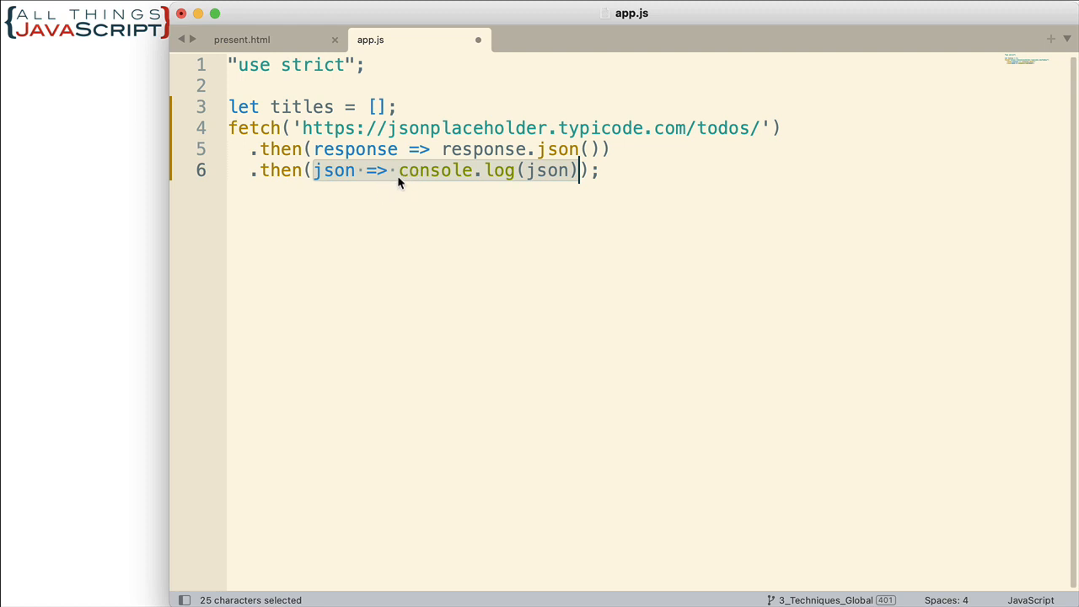
mouse_move(413, 170)
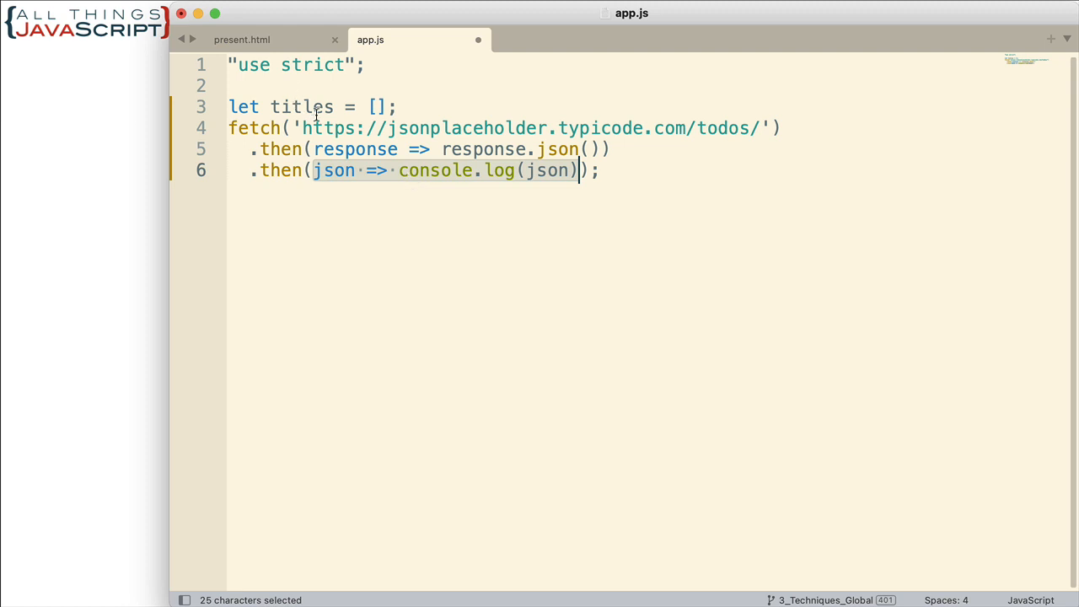
left_click(409, 170)
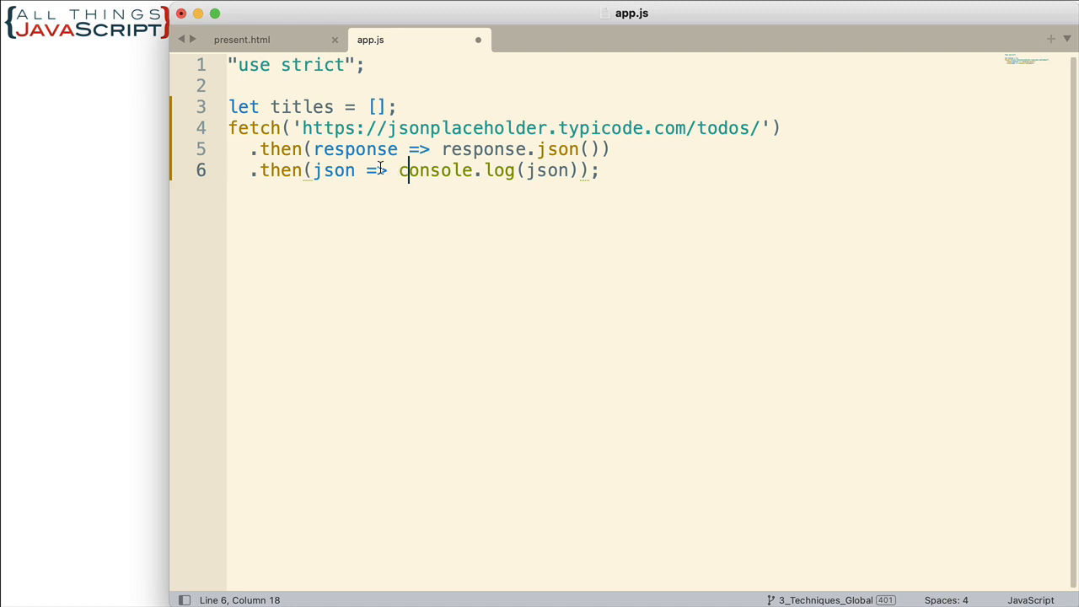
mouse_move(421, 170)
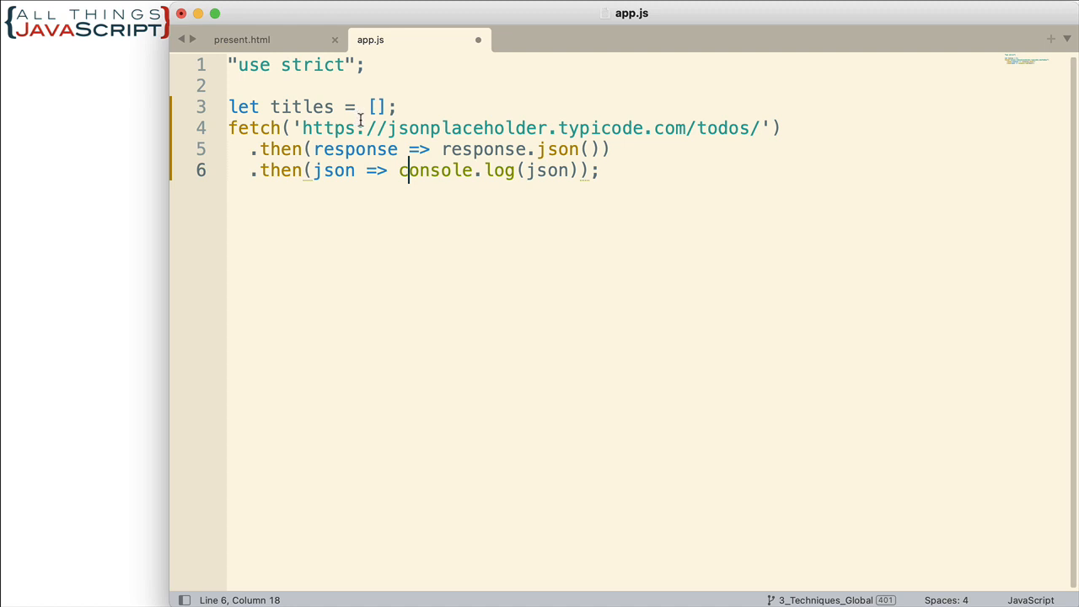
mouse_move(445, 180)
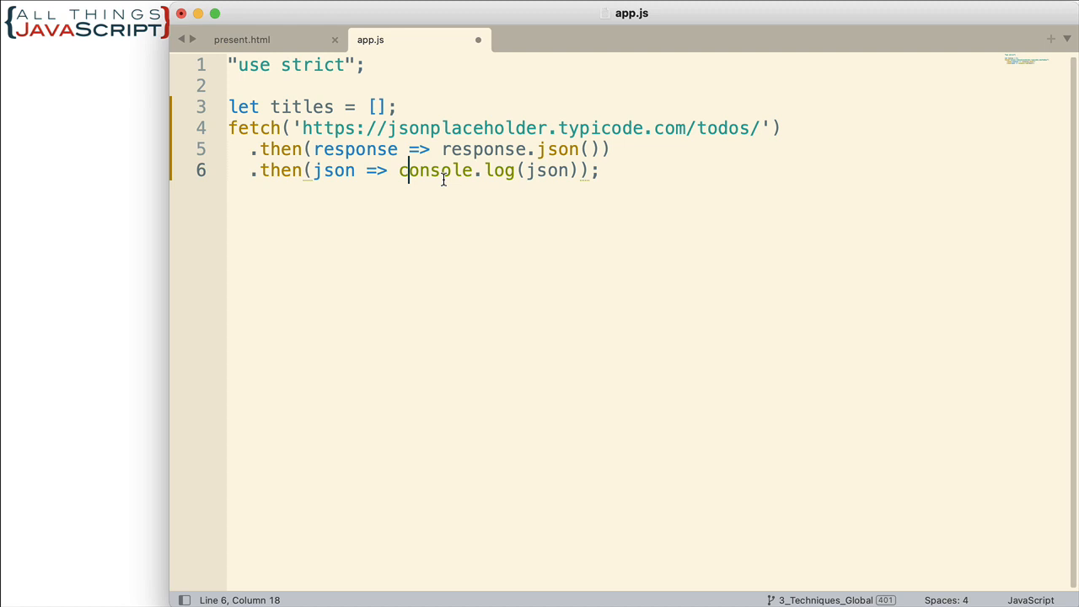
left_click_drag(399, 170, 566, 171)
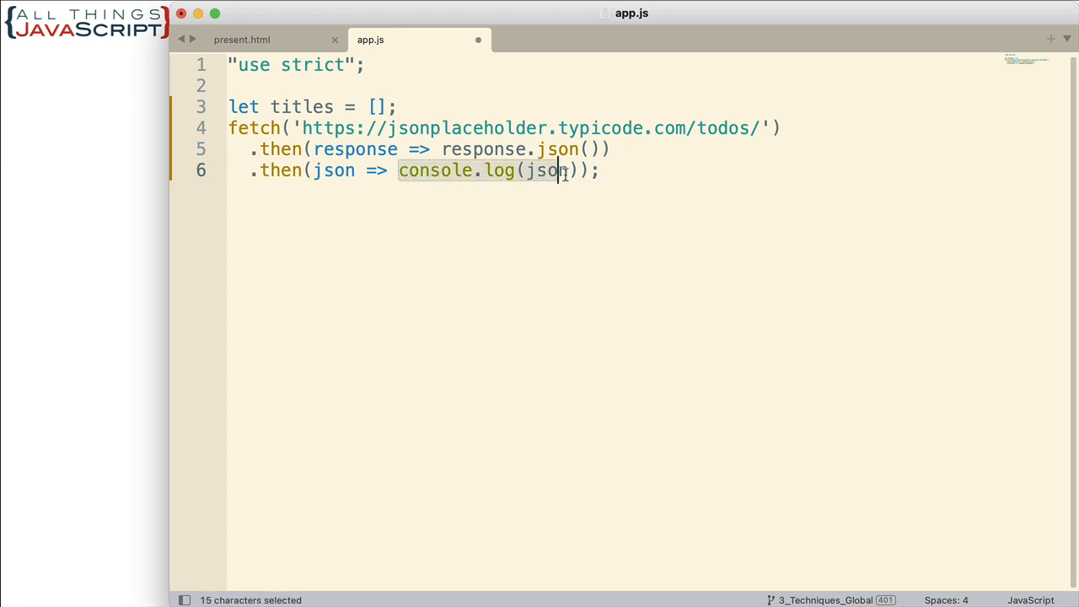
- Replace console.log(json) on line 6 with 'titles = json'
key("Delete")
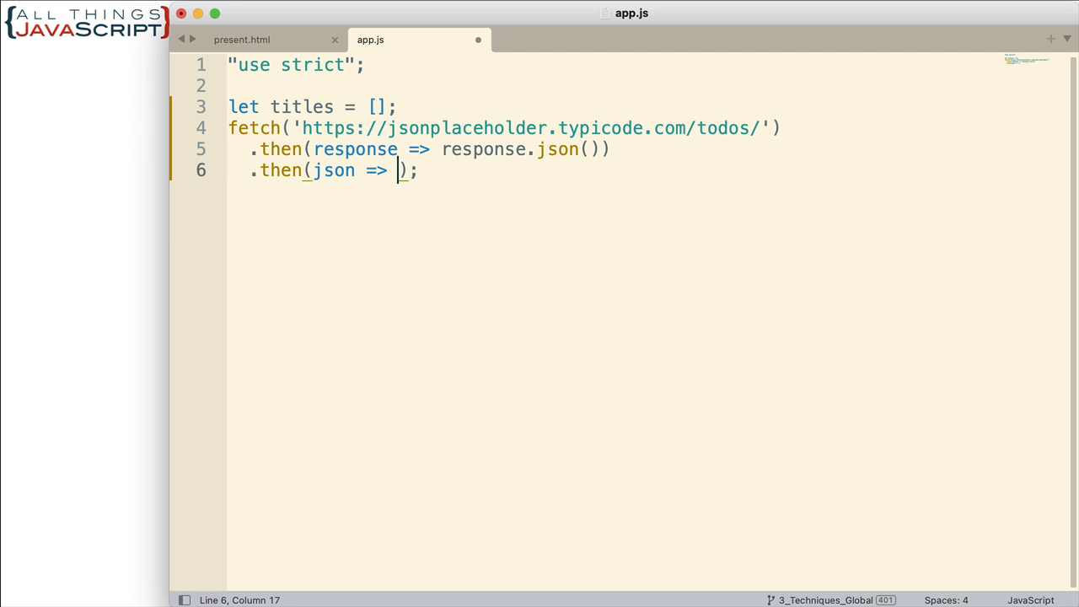
type("titles")
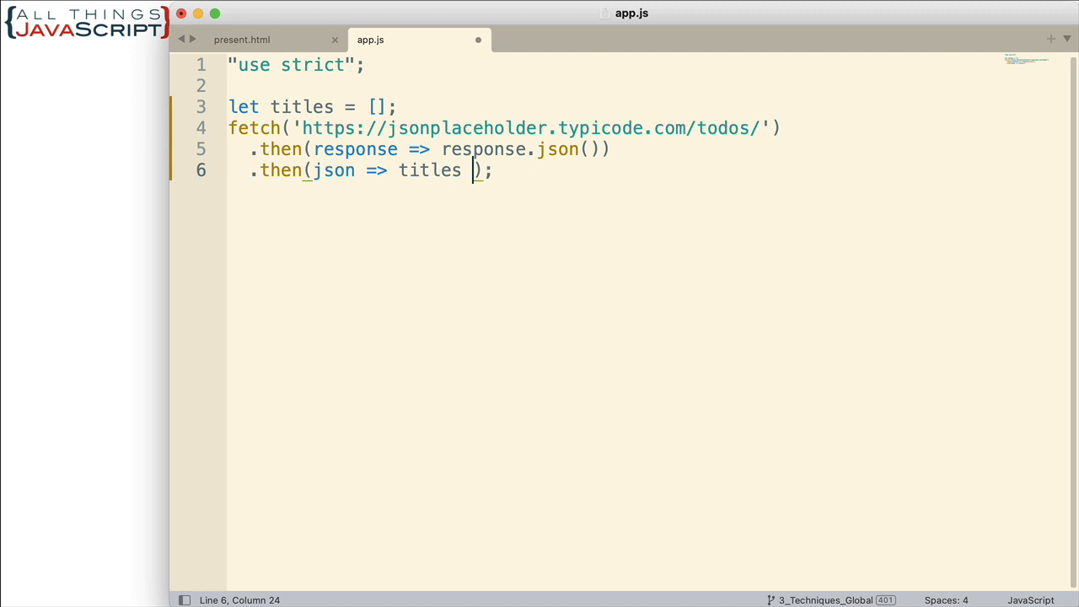
type("=")
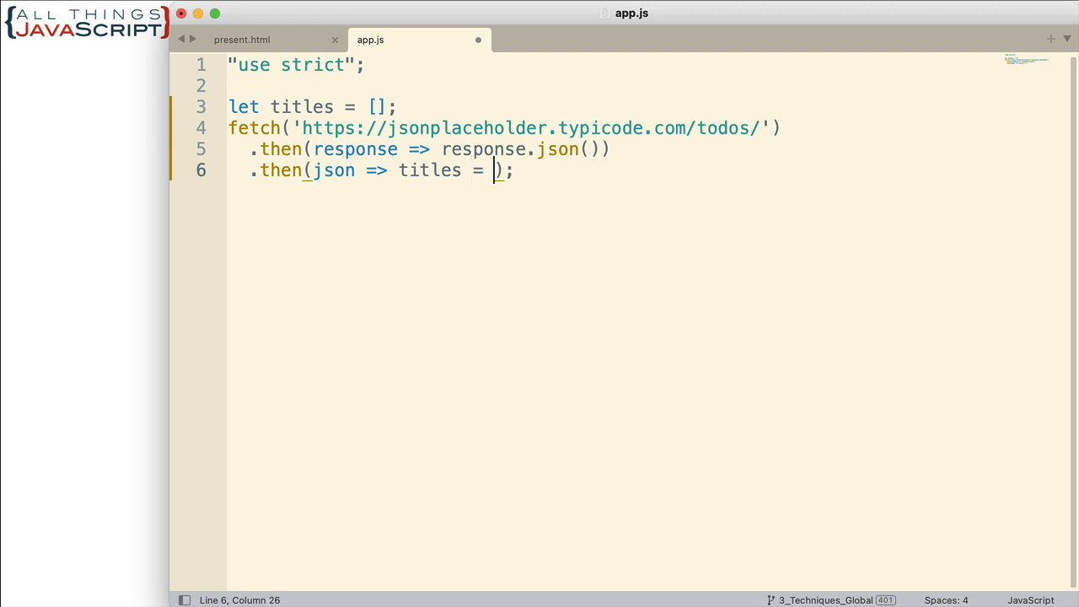
type("json")
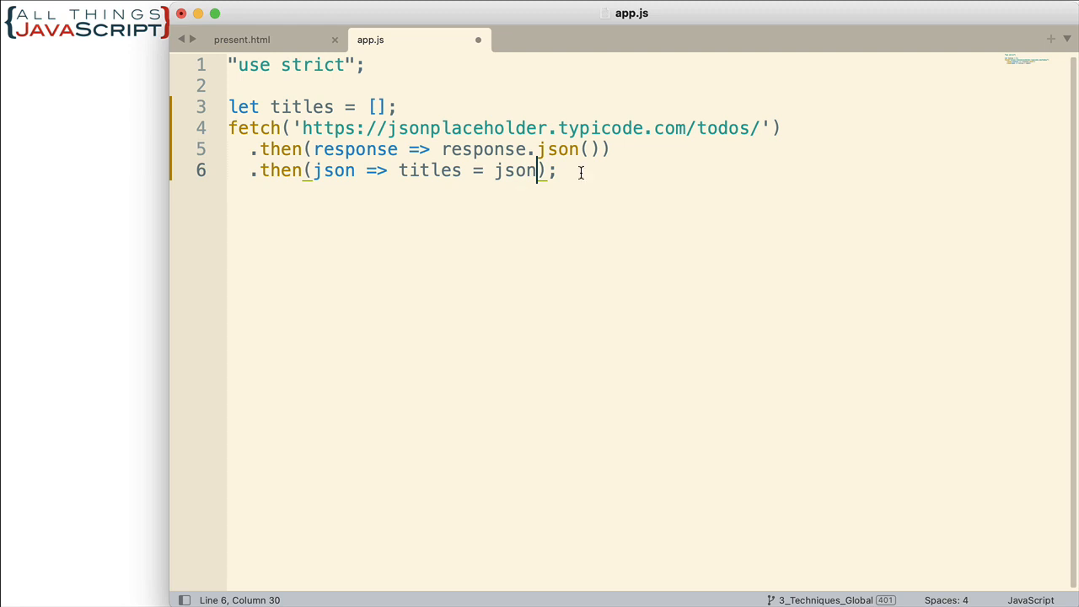
double_click(334, 170)
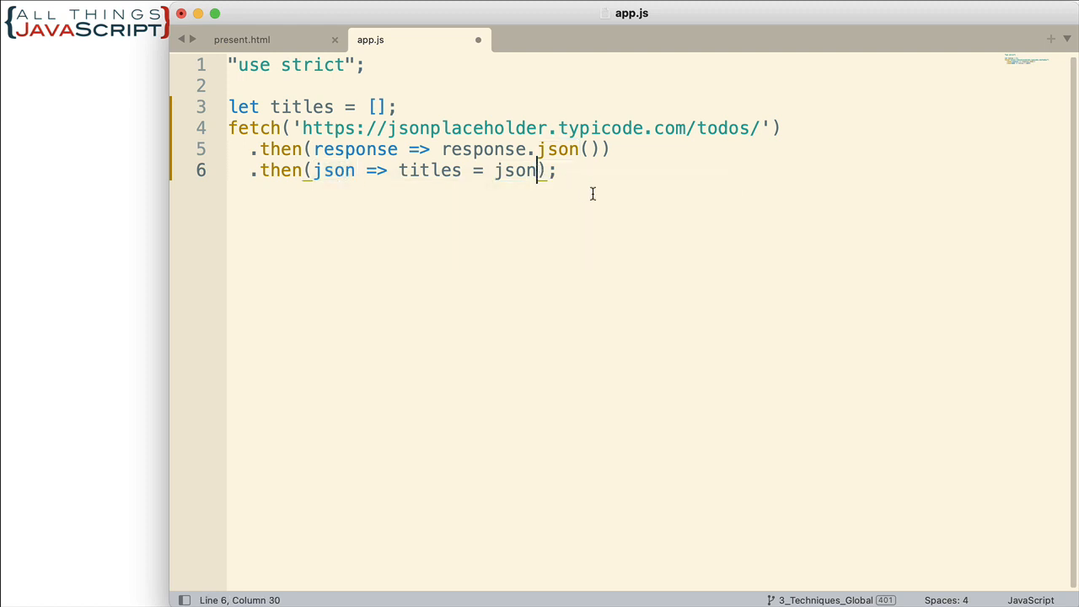
- Extend line 6 to read 'titles = json.map(obj => obj.title)'
type(".m")
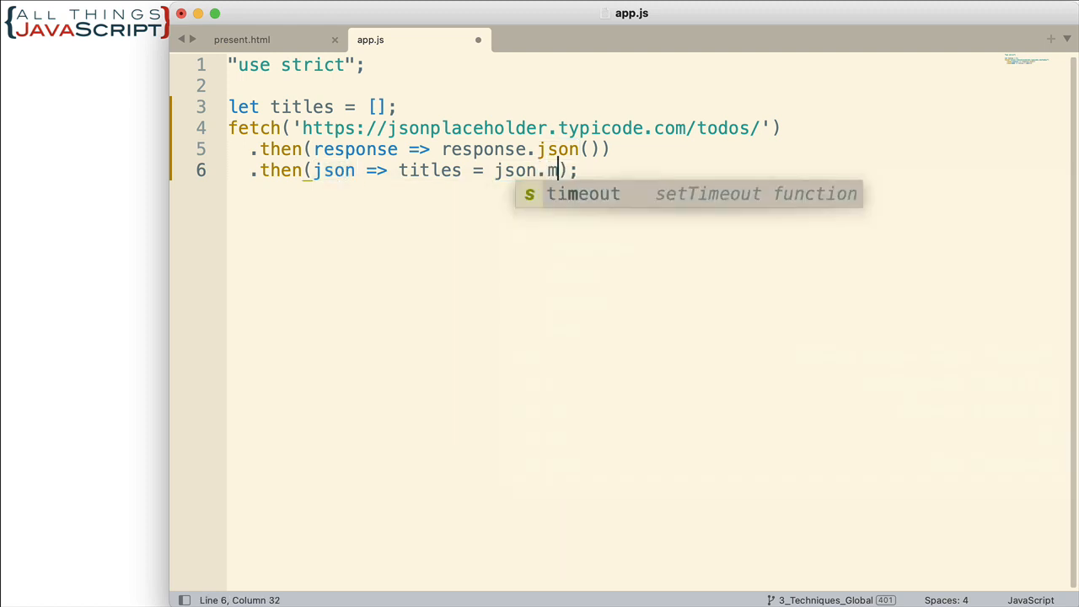
type("ap")
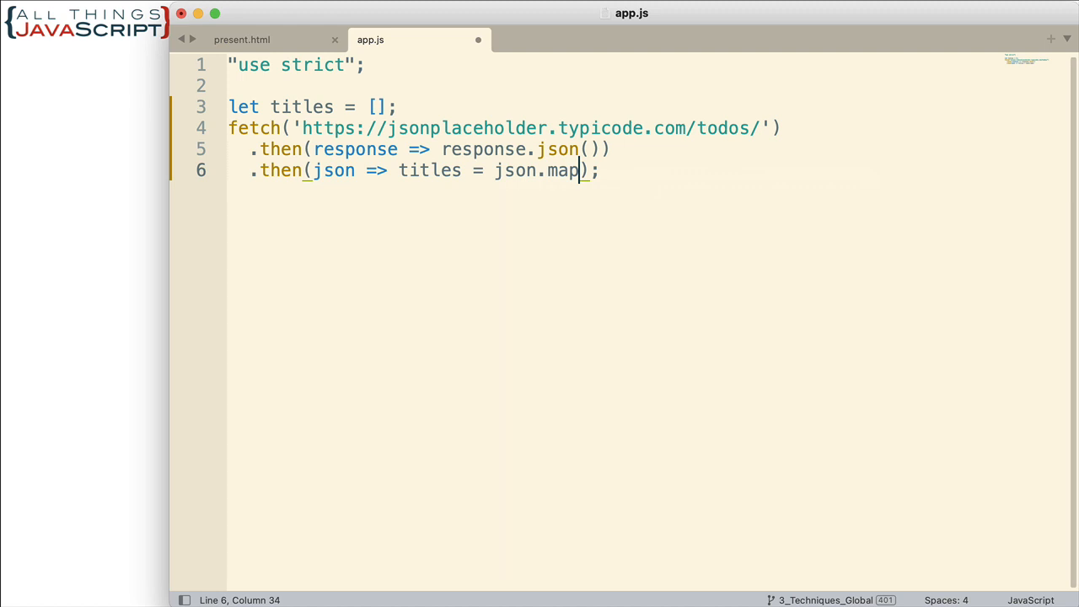
type("()")
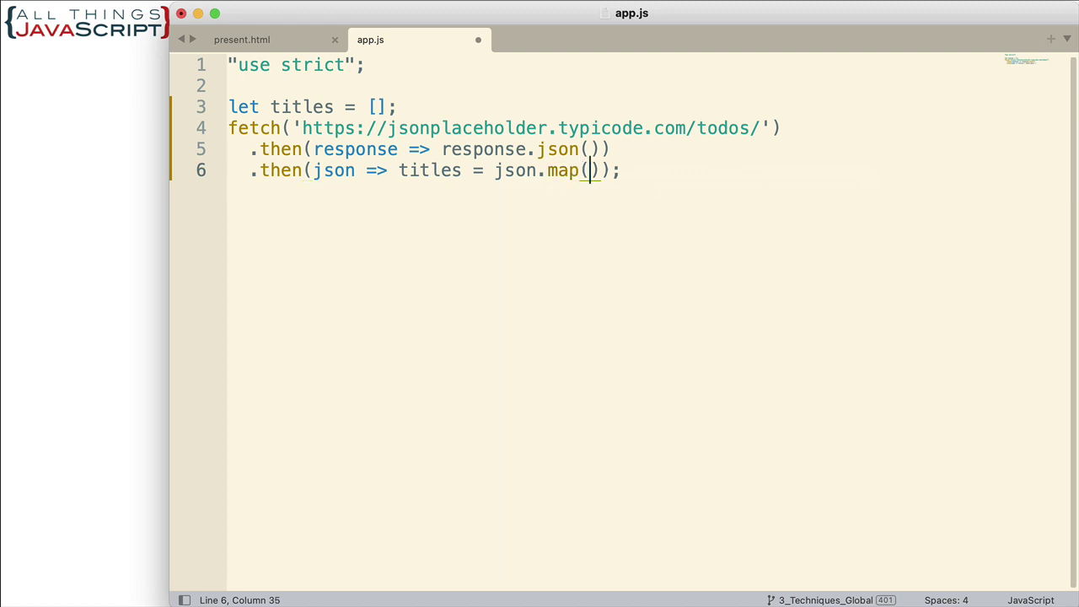
mouse_move(435, 196)
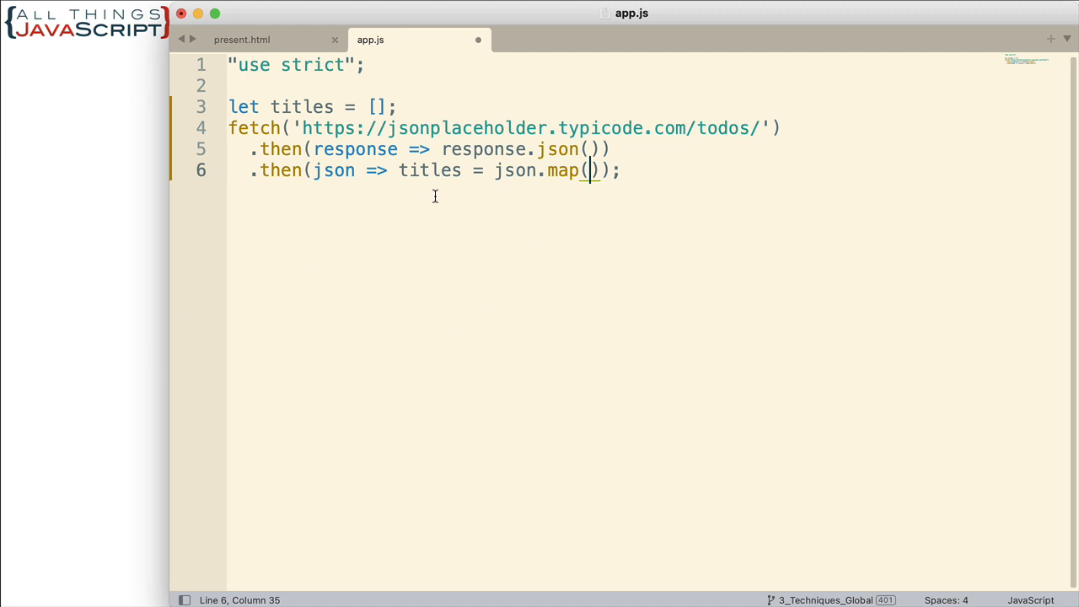
mouse_move(577, 179)
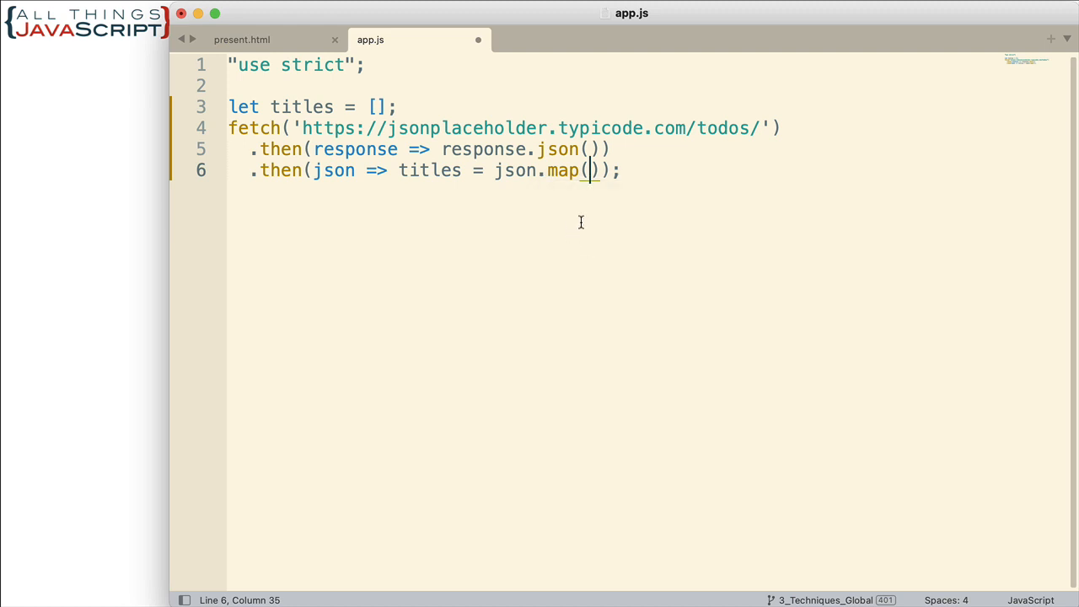
type("ob")
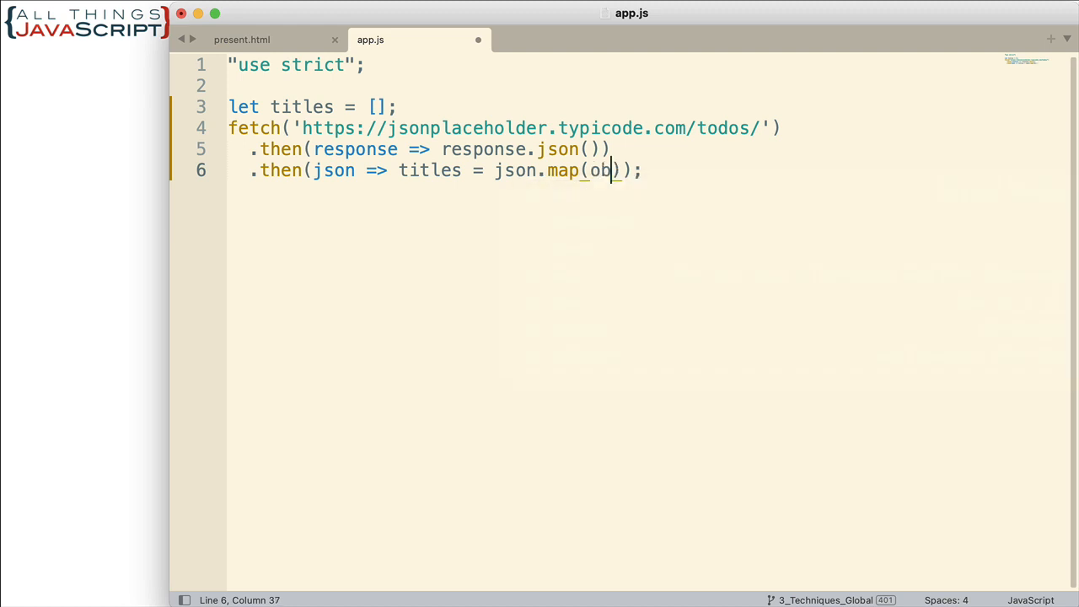
type("j =")
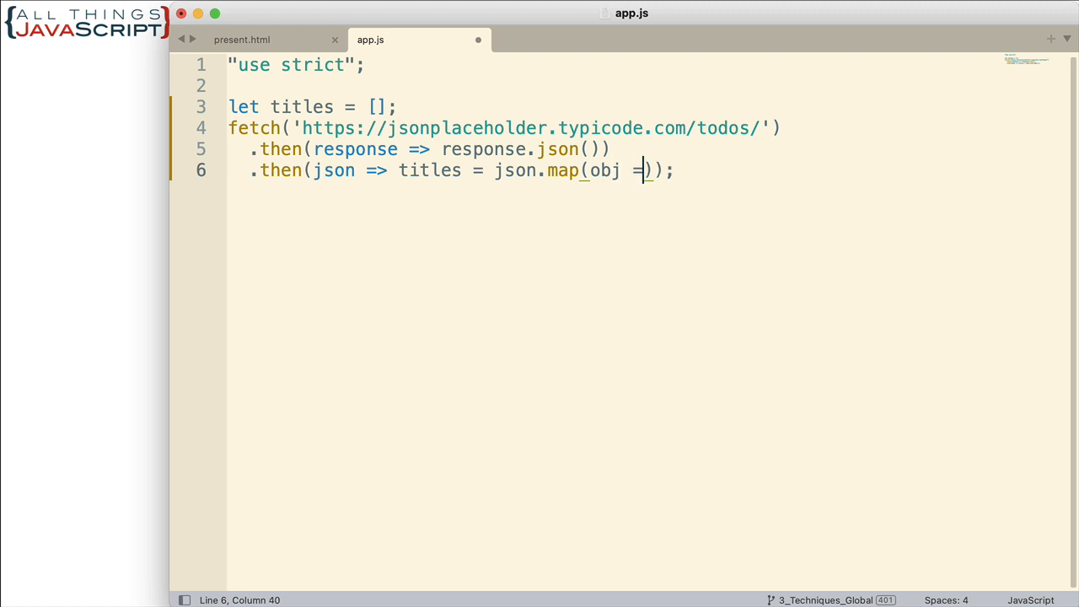
type(">")
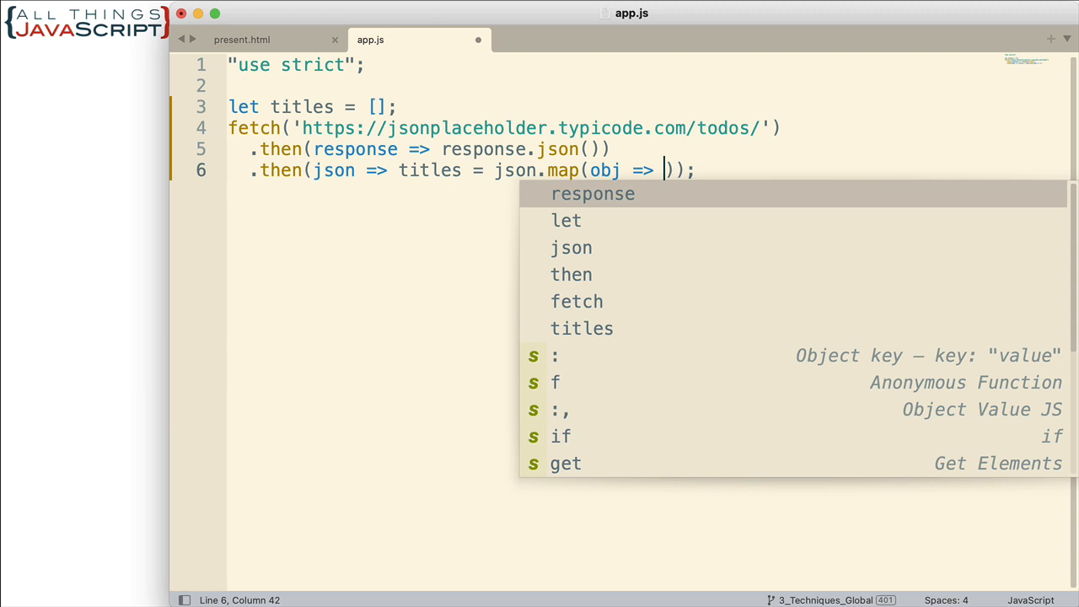
type("obj.title")
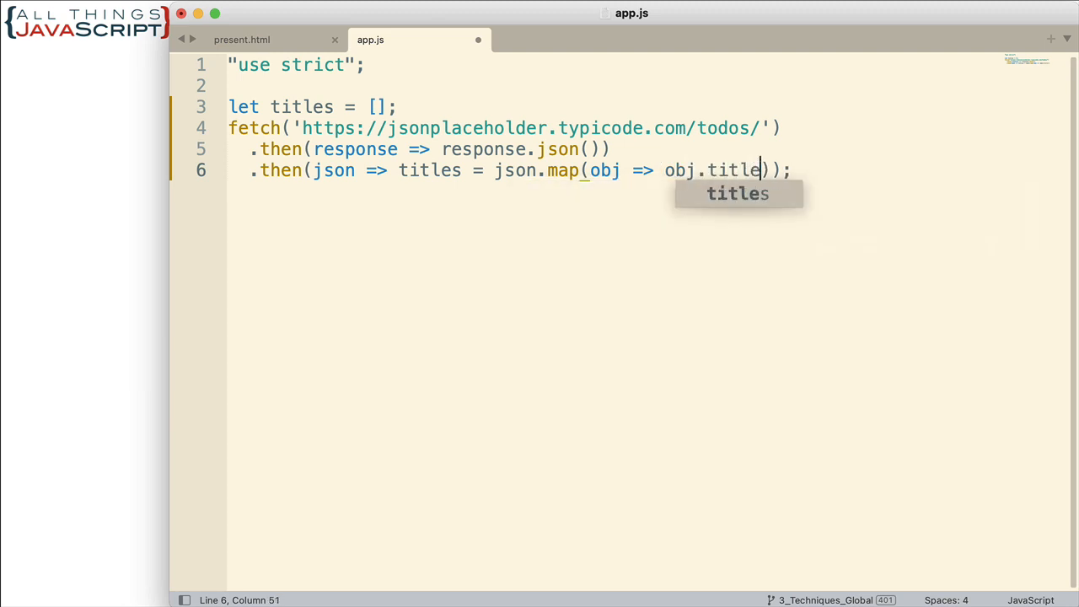
mouse_move(686, 216)
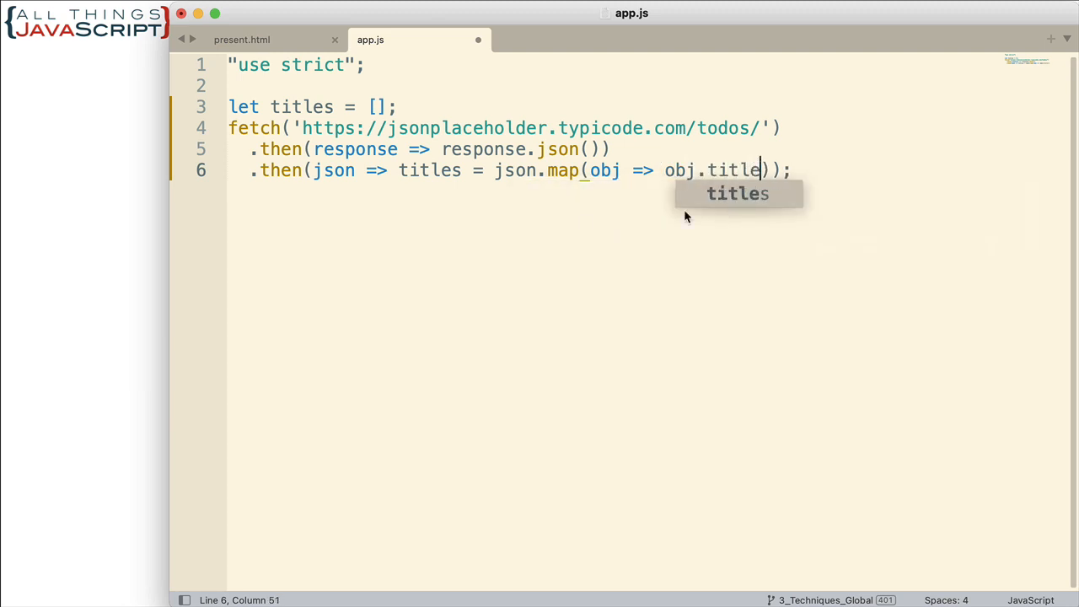
mouse_move(748, 173)
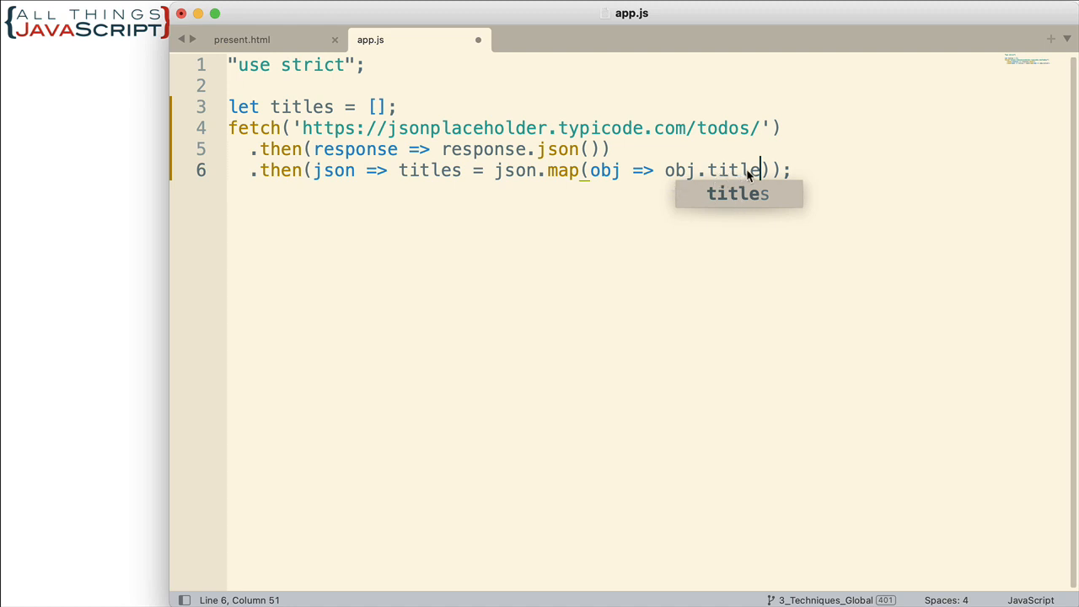
mouse_move(632, 170)
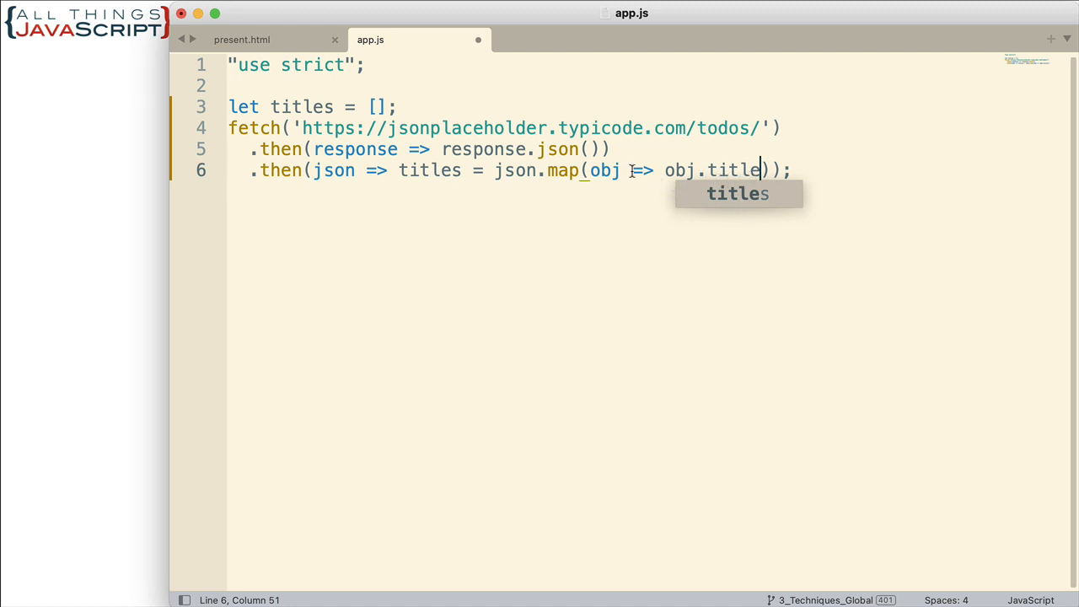
mouse_move(707, 108)
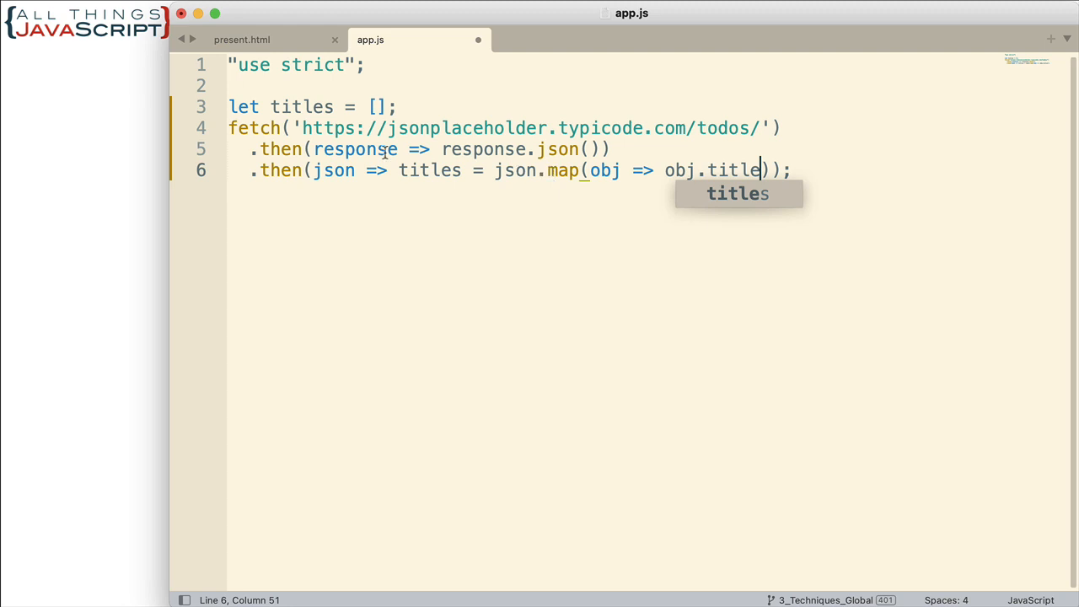
mouse_move(333, 160)
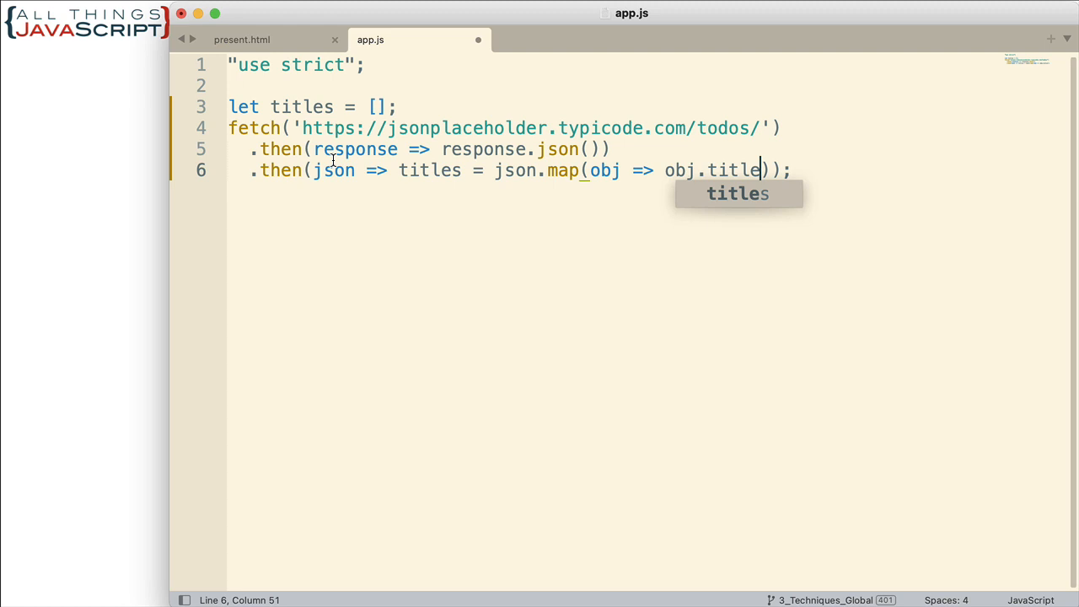
mouse_move(842, 166)
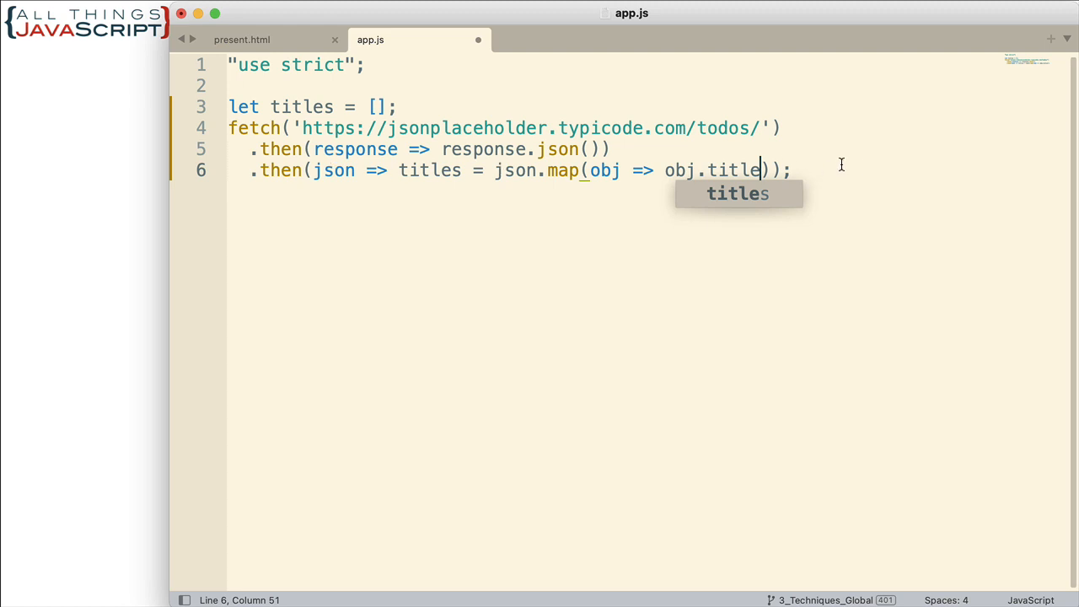
mouse_move(825, 167)
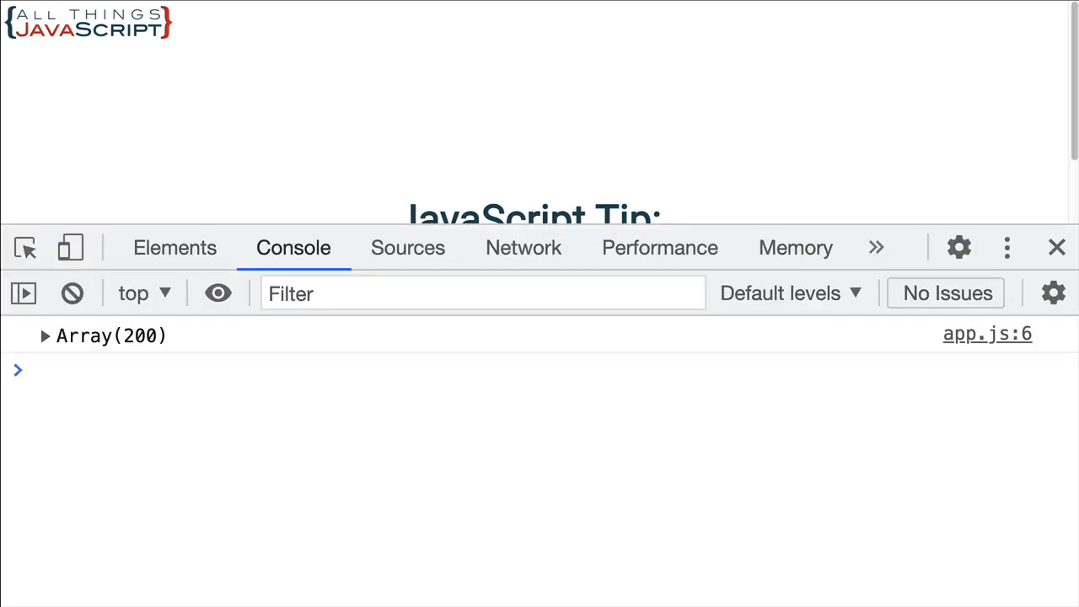
- Evaluate titles in the console to show the 200 title strings
left_click(72, 293)
type("t")
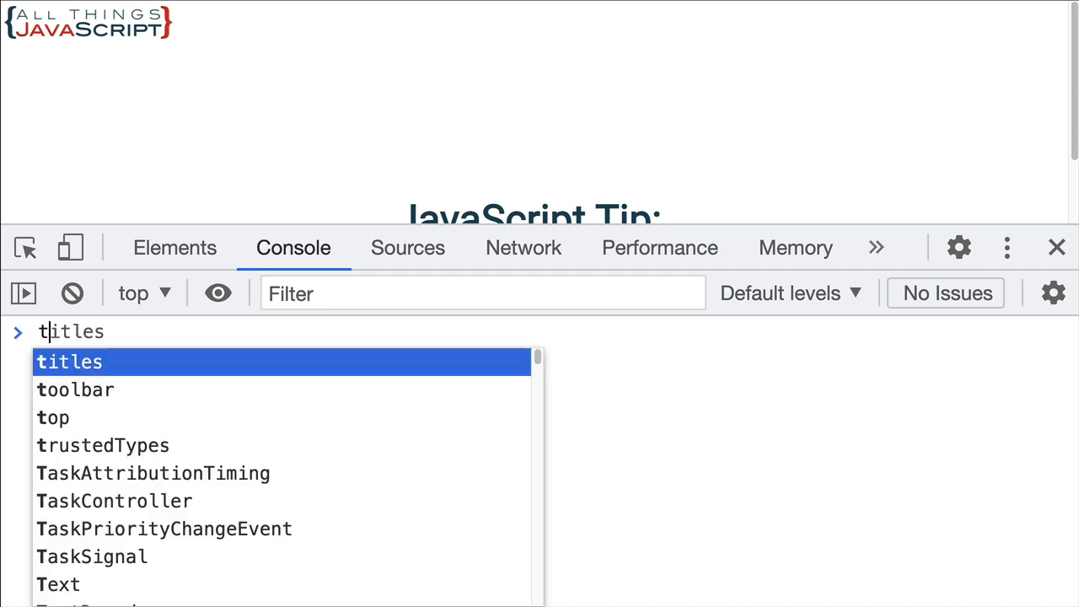
key("Enter")
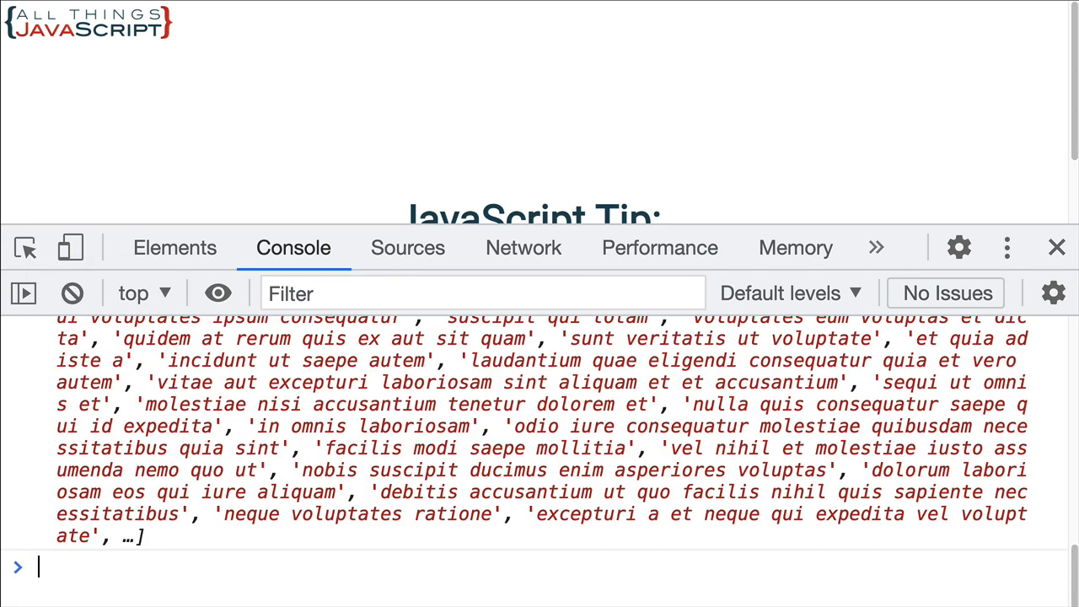
scroll("up", 3)
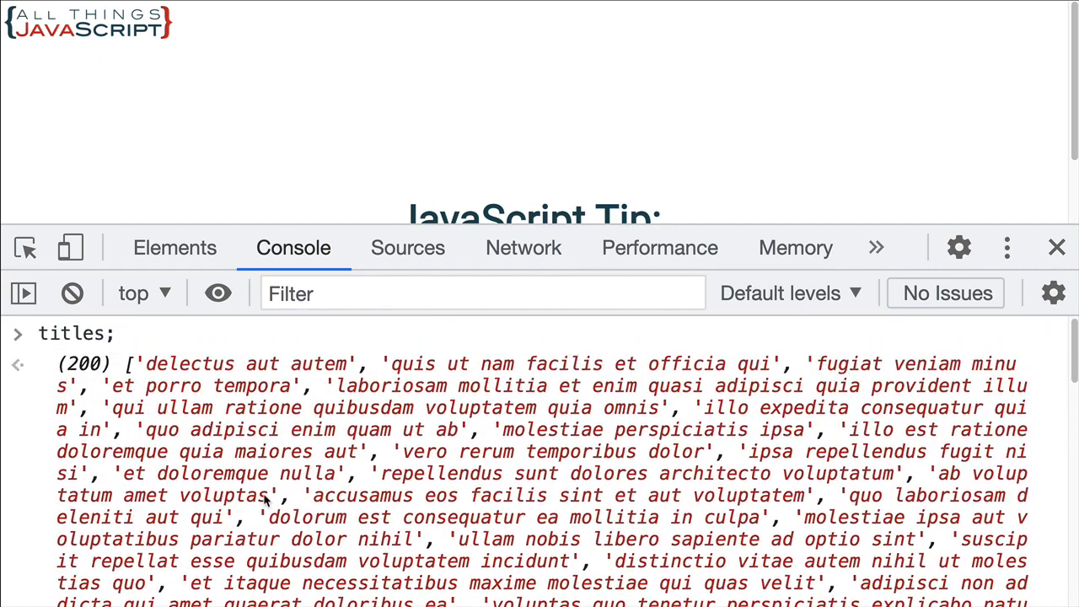
mouse_move(301, 364)
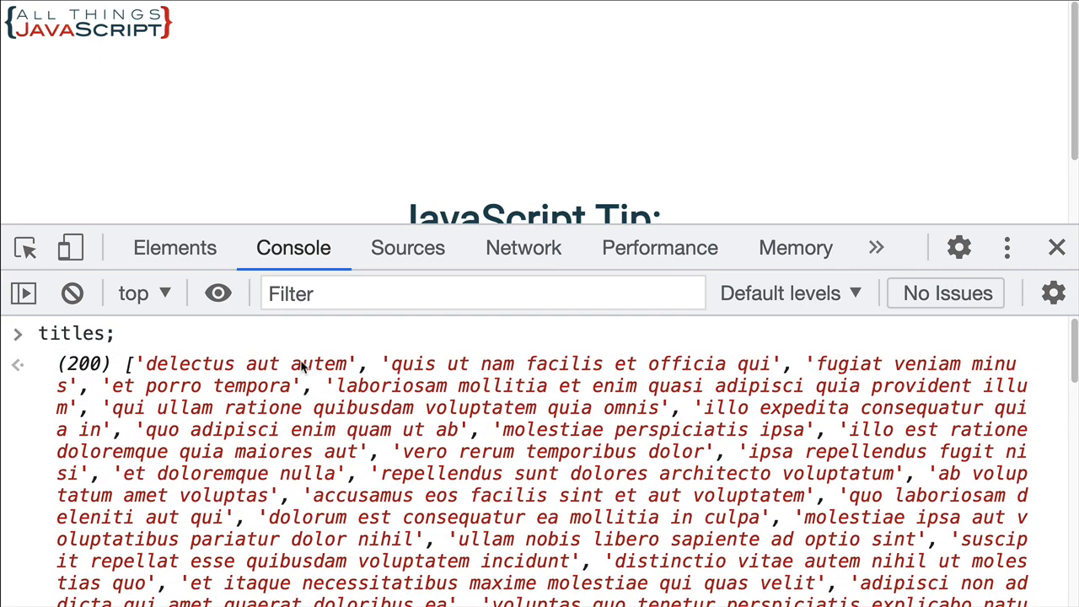